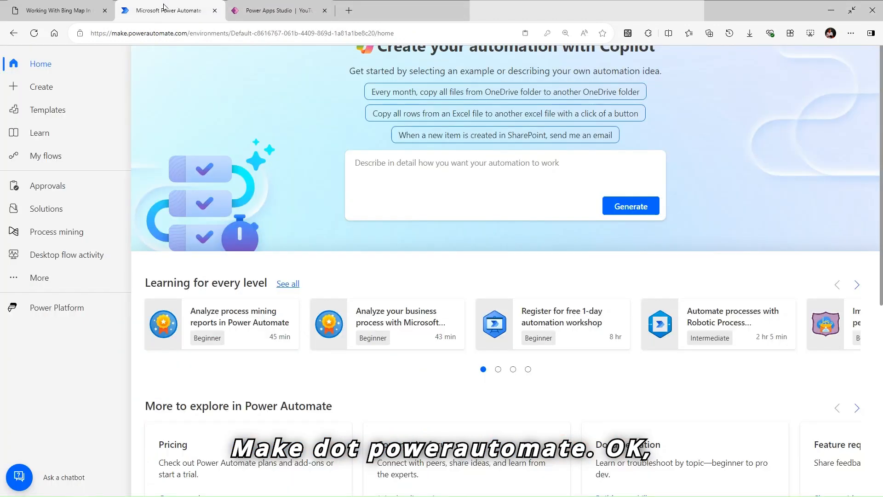
# Start a new instant cloud flow using 'Manually trigger a flow' as its trigger.
pyautogui.click(41, 87)
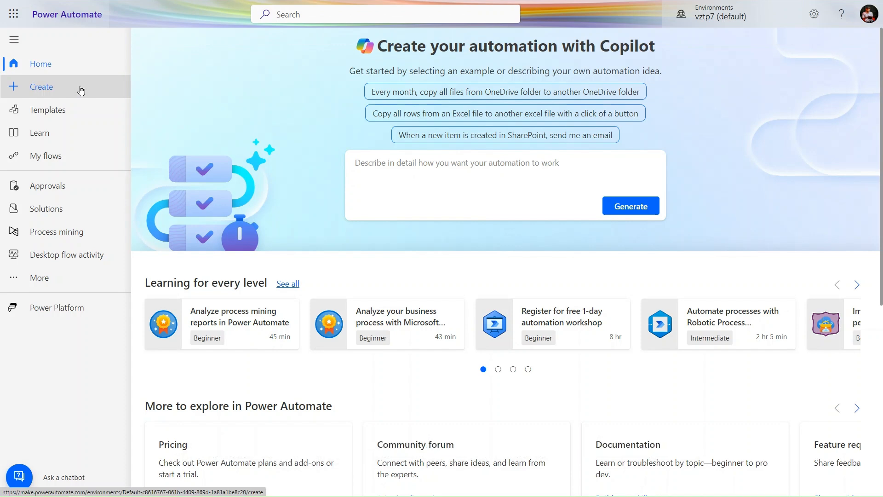
pyautogui.click(41, 86)
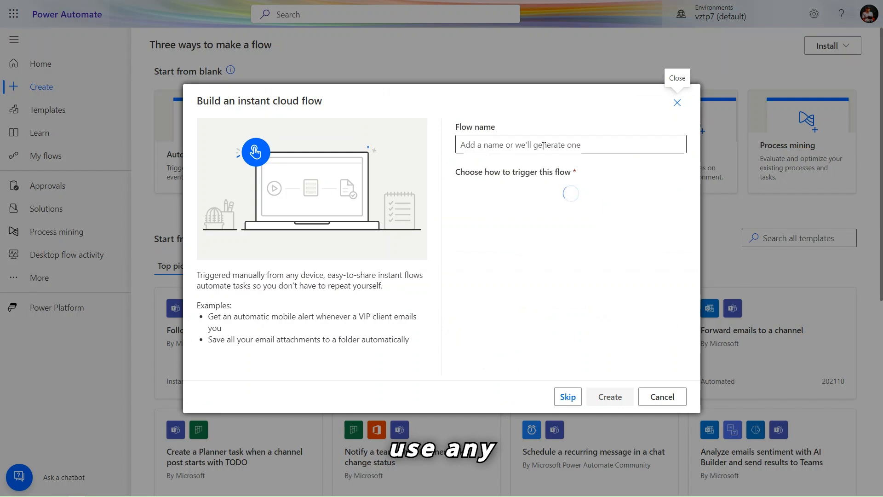
pyautogui.moveTo(532, 199)
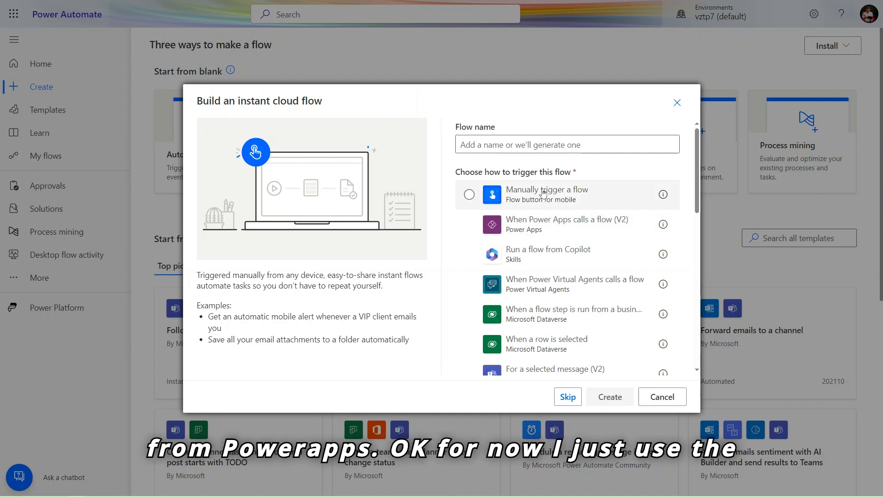
pyautogui.click(469, 195)
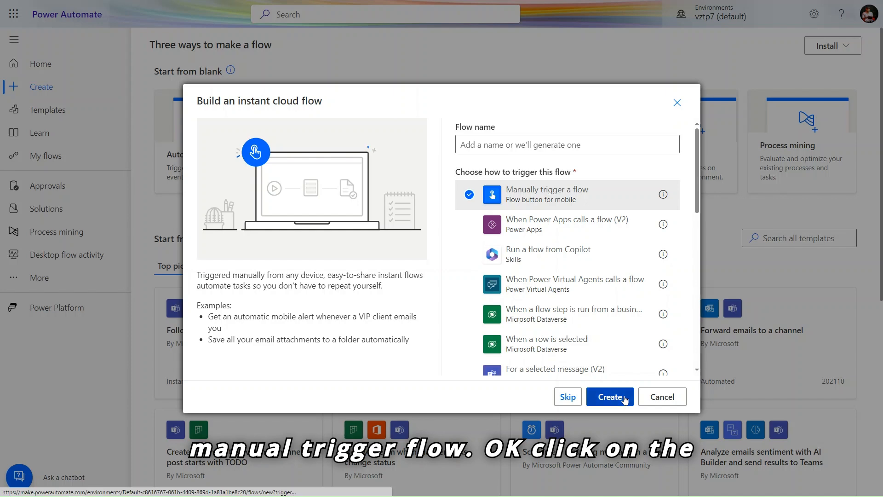
# Create the manually triggered flow and rename it from Untitled to 'Bing Maps'.
pyautogui.click(610, 397)
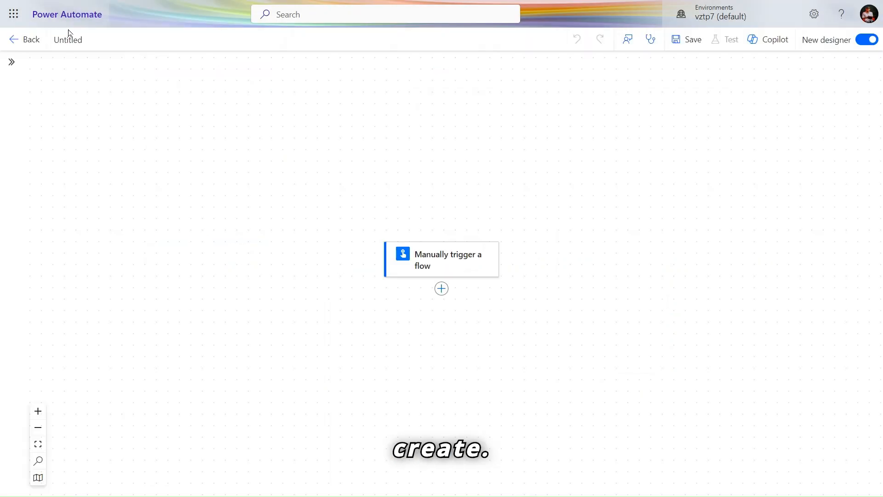
pyautogui.click(67, 39)
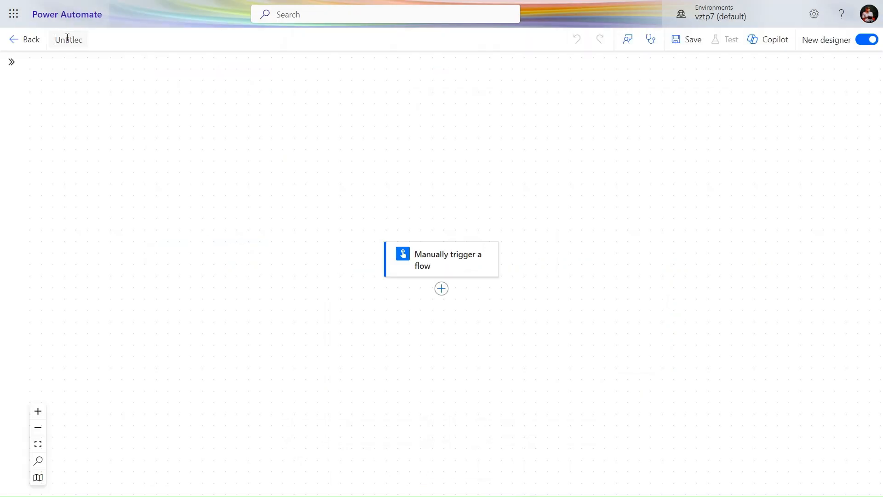
pyautogui.write('Bing')
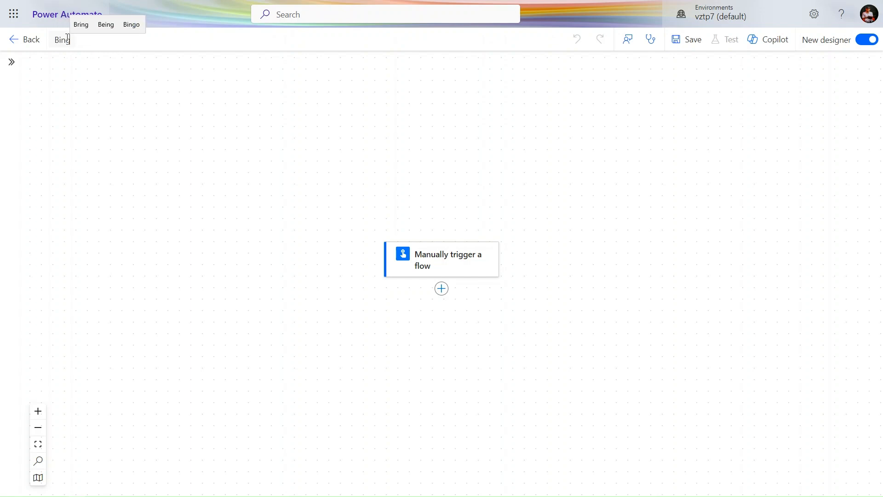
pyautogui.write('Maps')
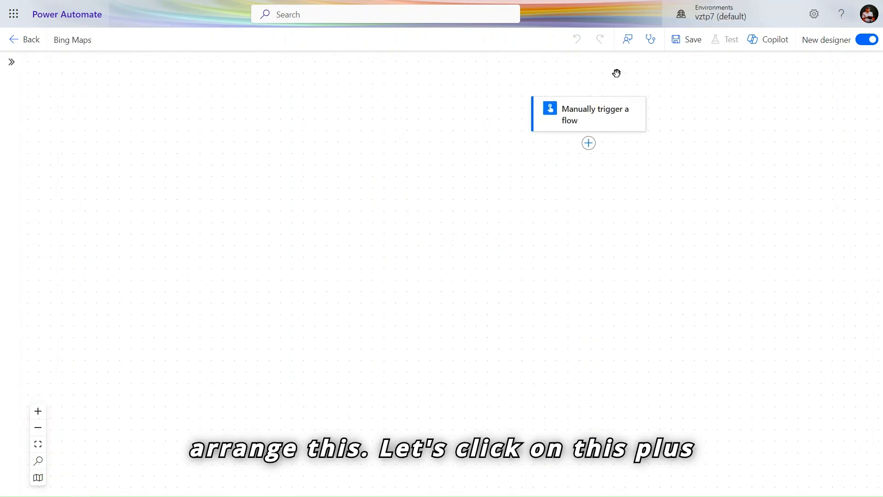
# Add the Bing Maps 'Get location by point' action after the trigger, found by searching 'map'.
pyautogui.click(588, 142)
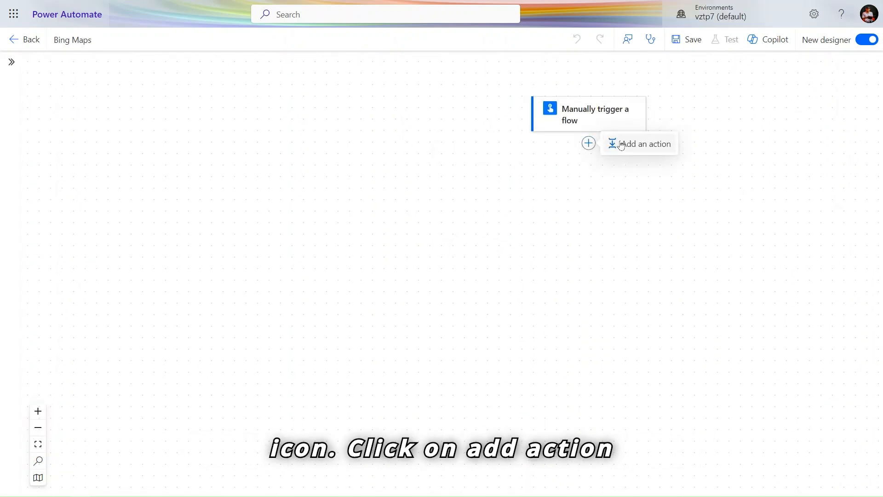
pyautogui.click(644, 143)
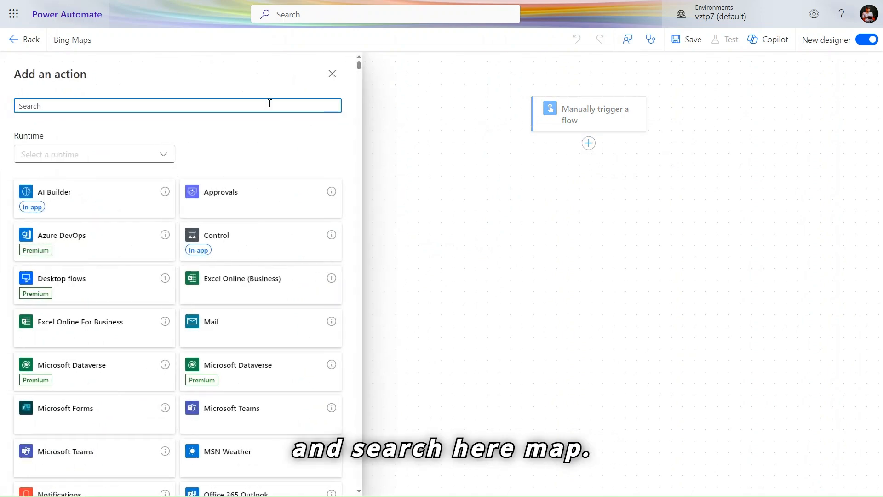
pyautogui.write('map')
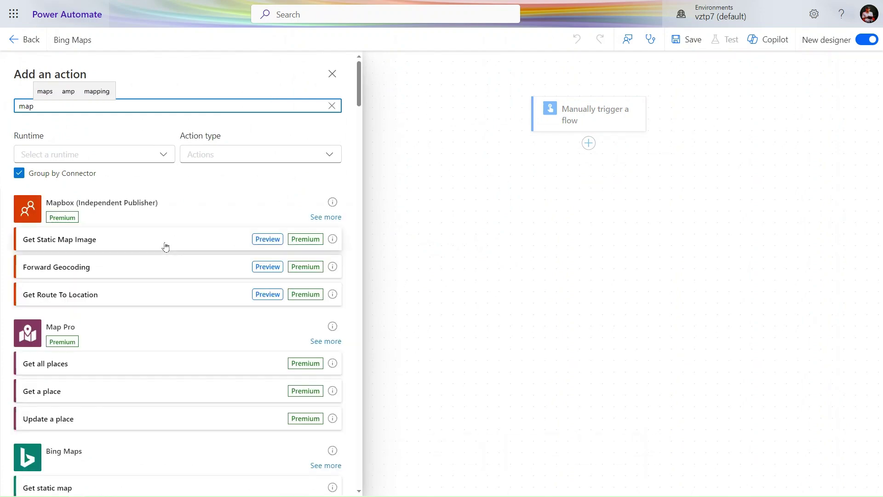
pyautogui.scroll(-3)
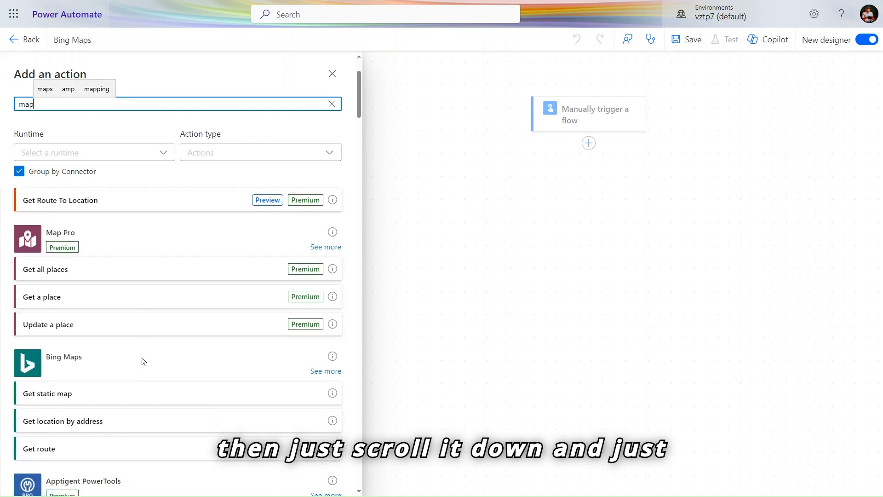
pyautogui.click(325, 370)
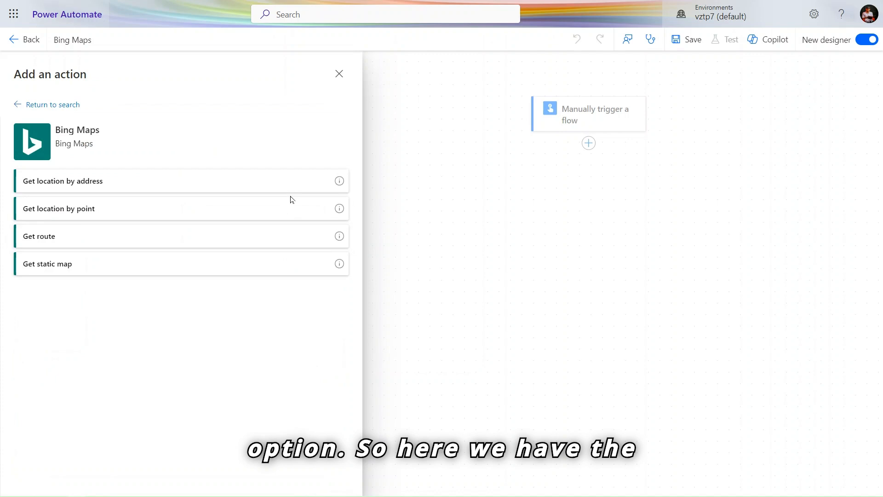
pyautogui.moveTo(190, 183)
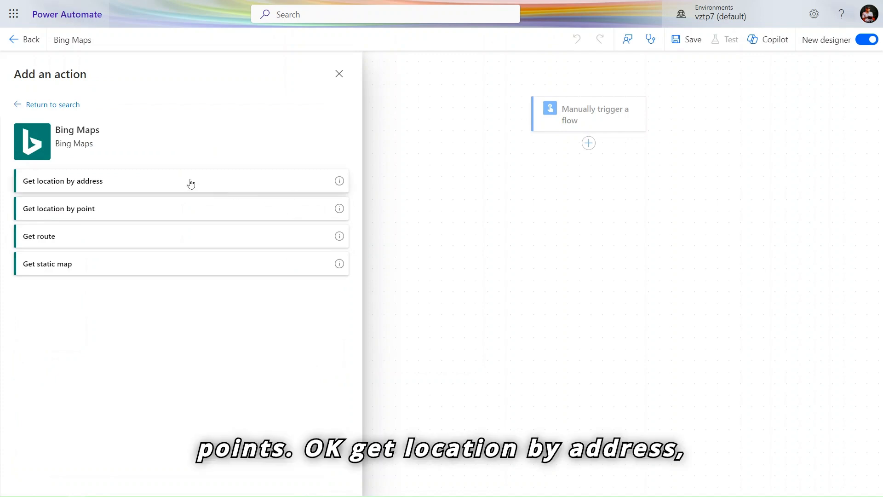
pyautogui.moveTo(168, 220)
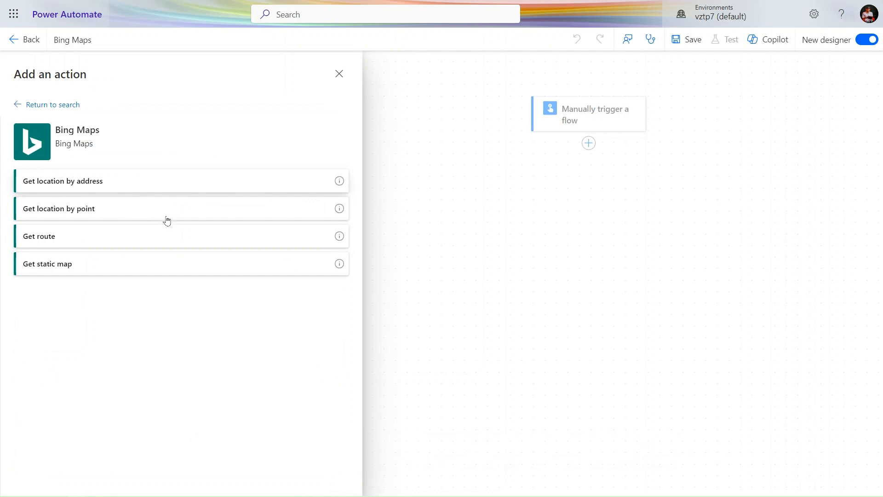
pyautogui.click(59, 208)
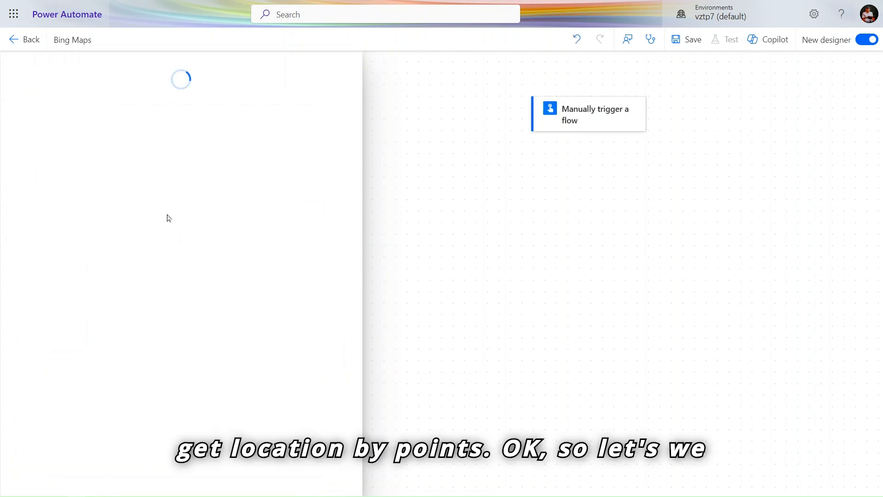
# Add a second Bing Maps action, 'Get location by address', after Get location by point.
pyautogui.click(622, 232)
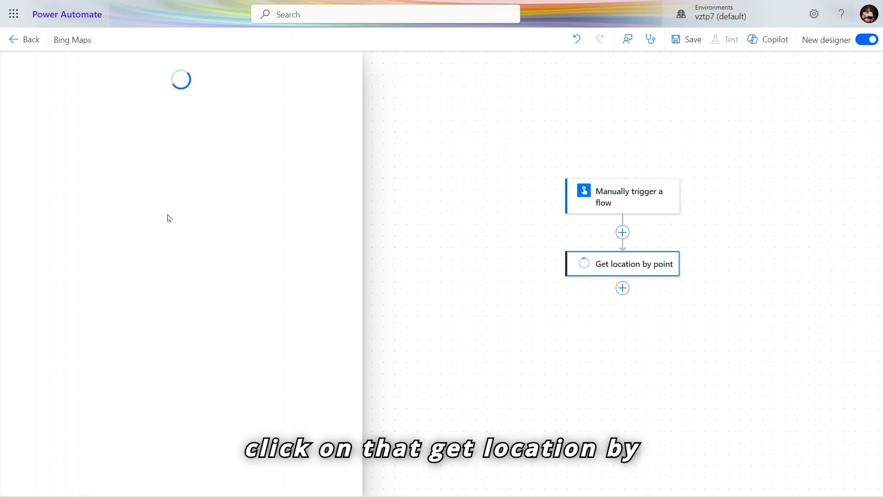
pyautogui.click(634, 264)
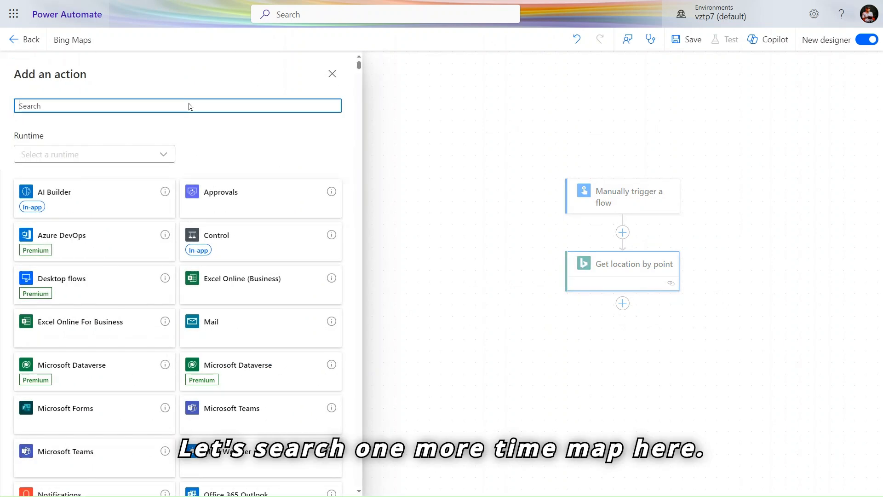
pyautogui.write('ma')
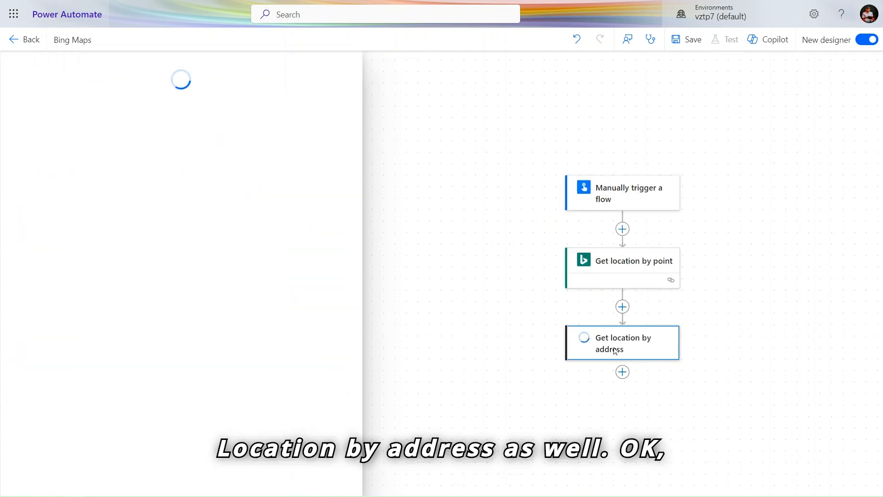
# Add a text input named Latitude to the manual trigger.
pyautogui.click(622, 344)
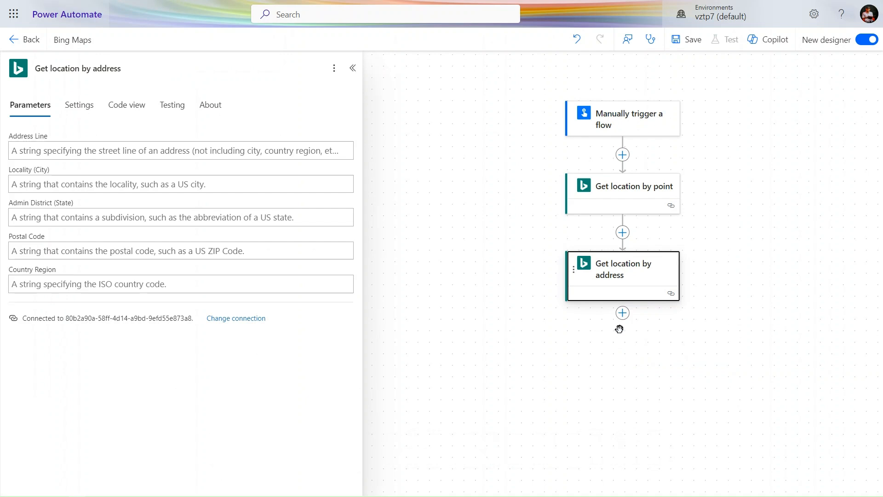
pyautogui.click(628, 119)
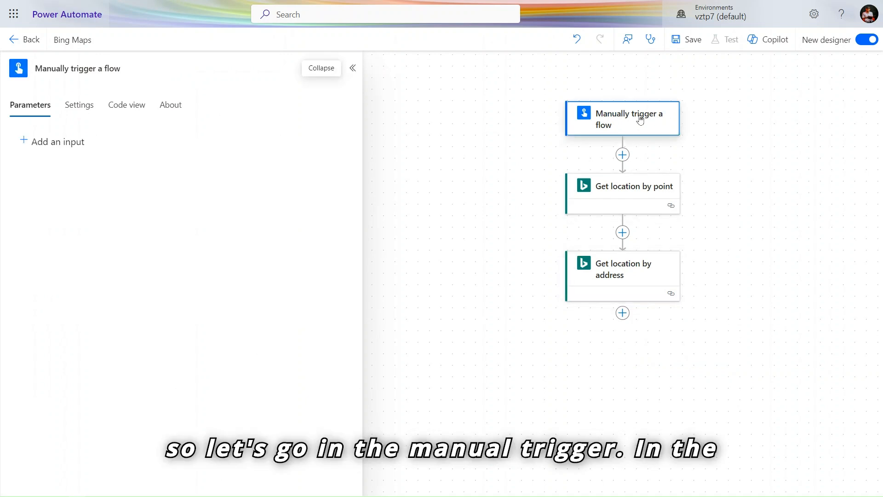
pyautogui.click(52, 142)
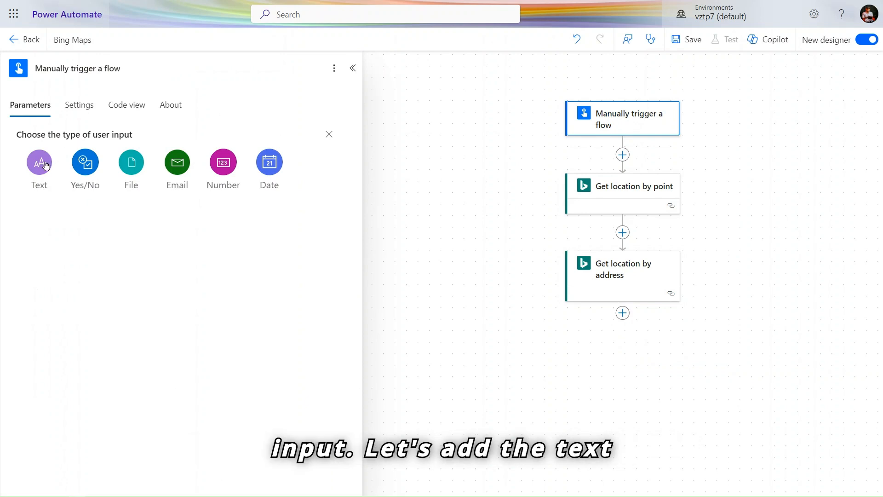
pyautogui.click(39, 162)
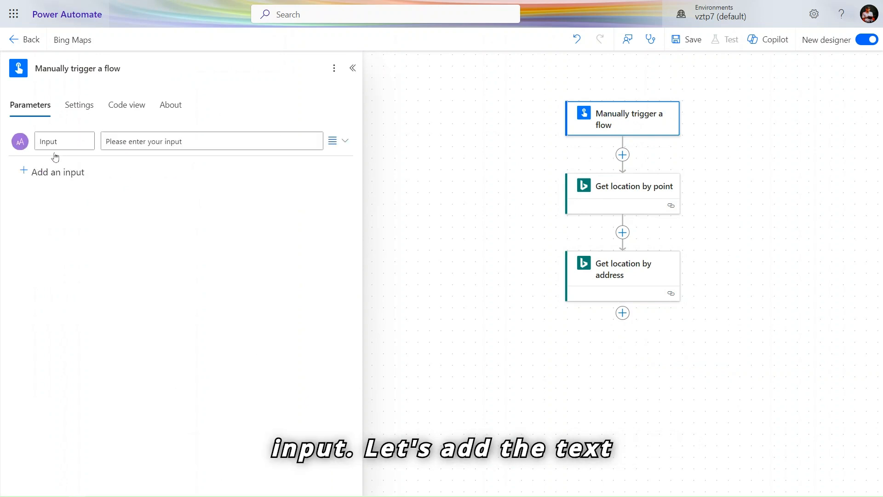
pyautogui.click(65, 141)
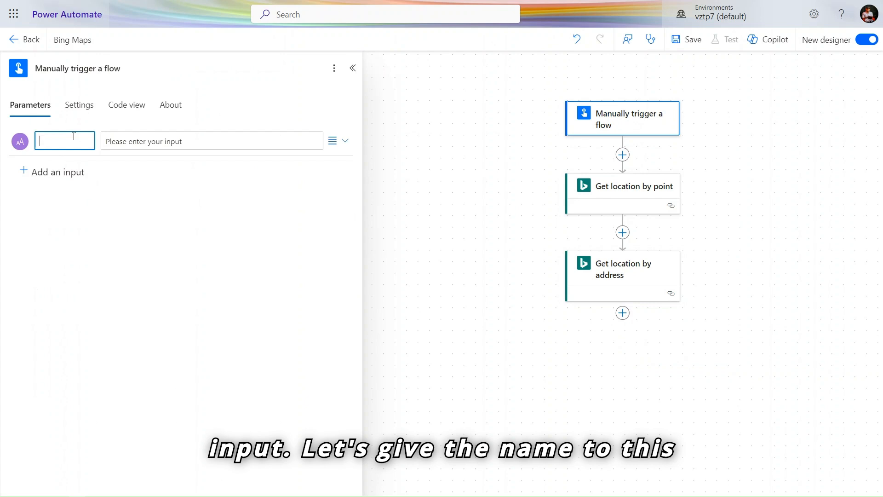
pyautogui.write('Lati')
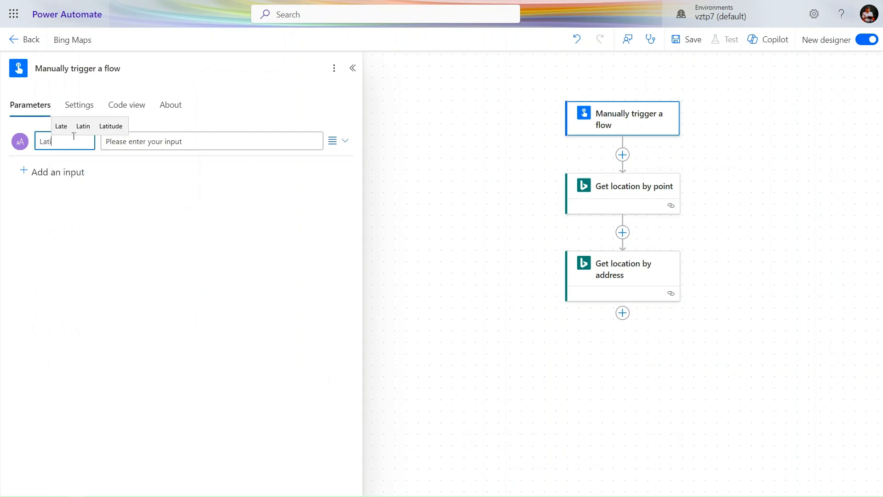
pyautogui.click(110, 126)
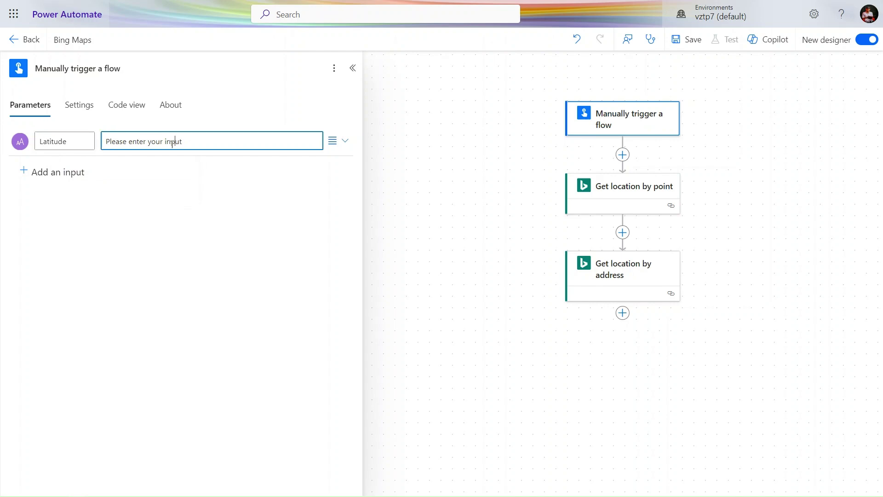
# Add a second trigger text input named Longitude with 'Longitude' as its description.
pyautogui.doubleClick(52, 140)
pyautogui.write('Latitude')
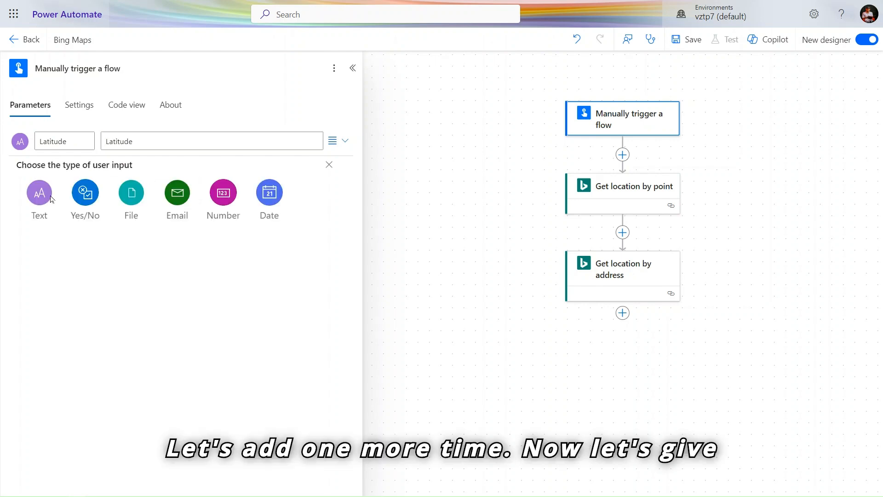
pyautogui.click(39, 193)
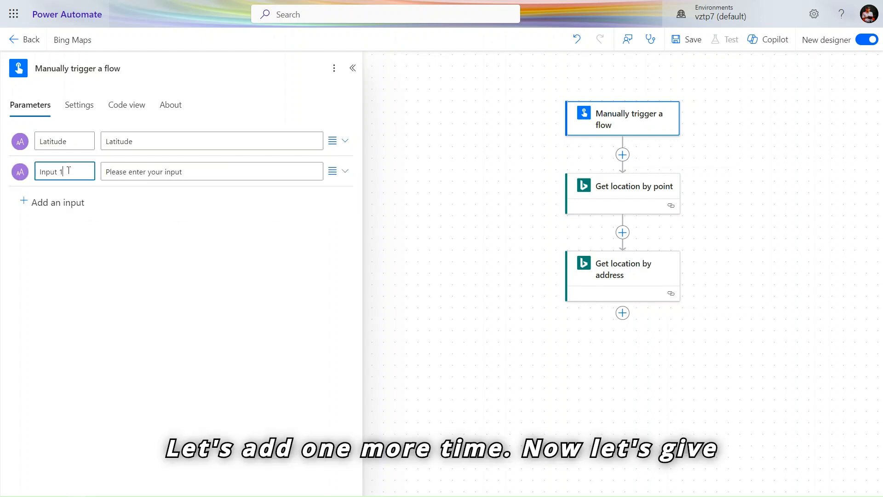
pyautogui.write('Longitude')
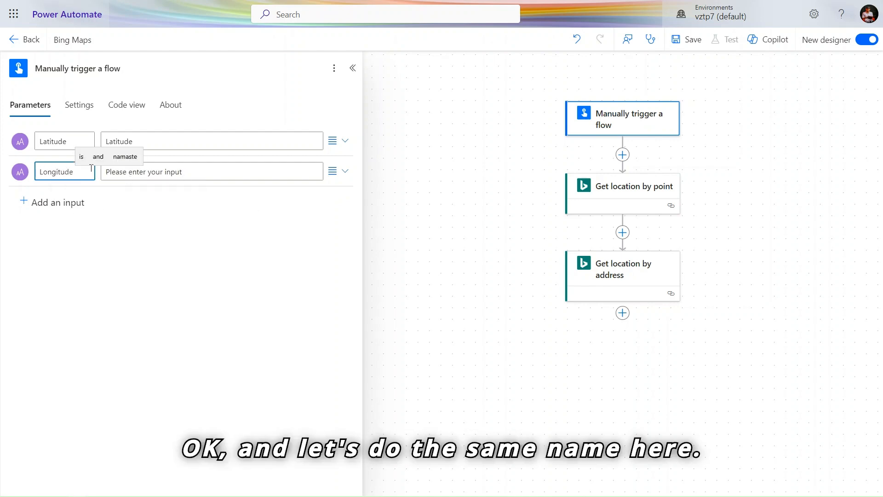
pyautogui.click(64, 171)
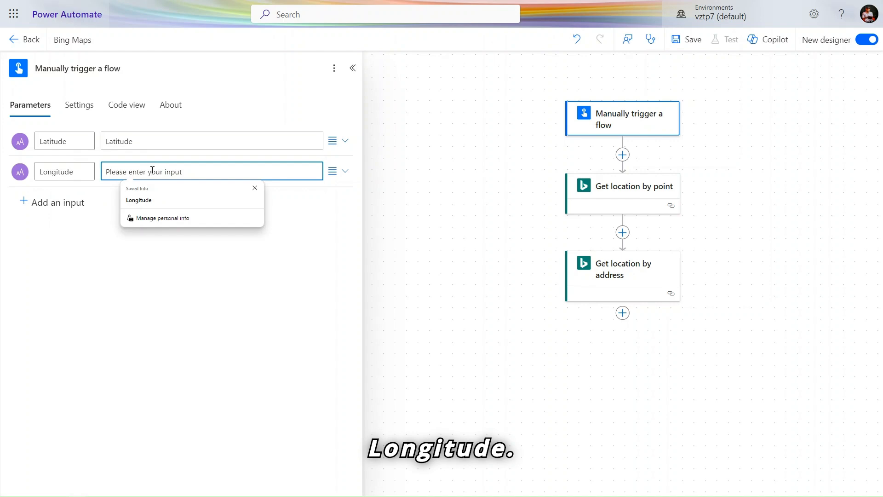
pyautogui.write('Longitude')
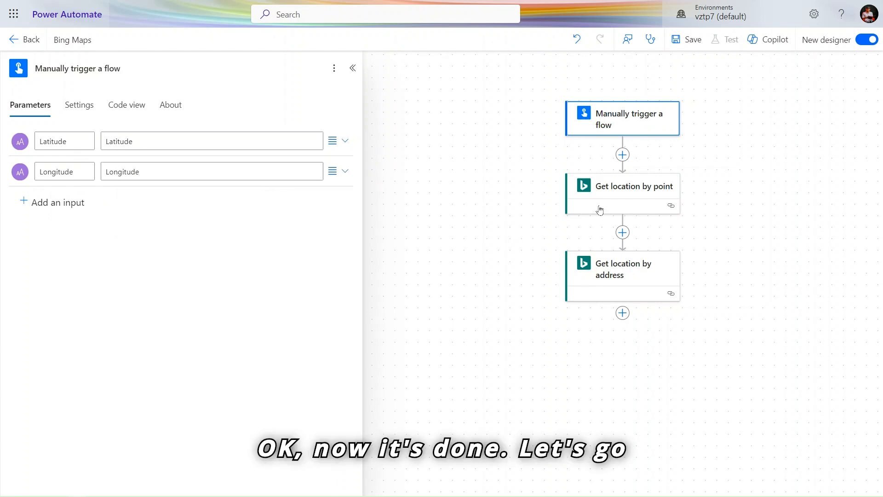
# Map the trigger's Latitude and Longitude into Point Latitude/Longitude and show all advanced parameters.
pyautogui.click(622, 193)
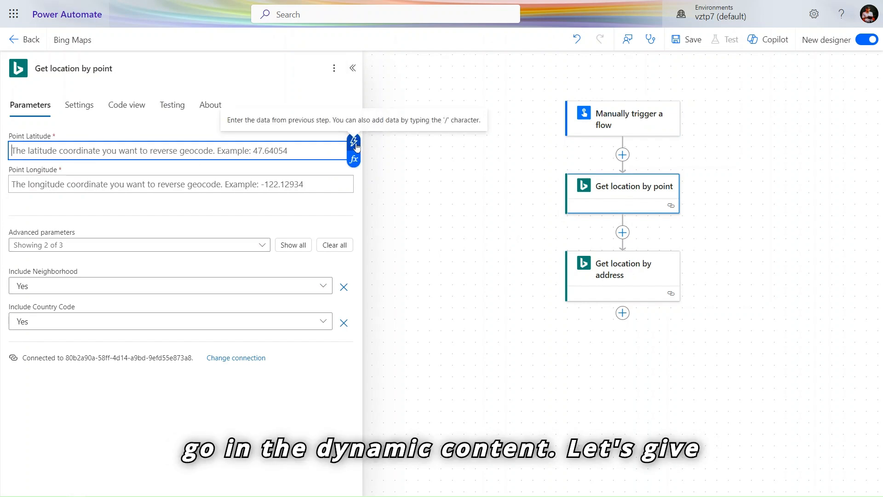
pyautogui.click(353, 142)
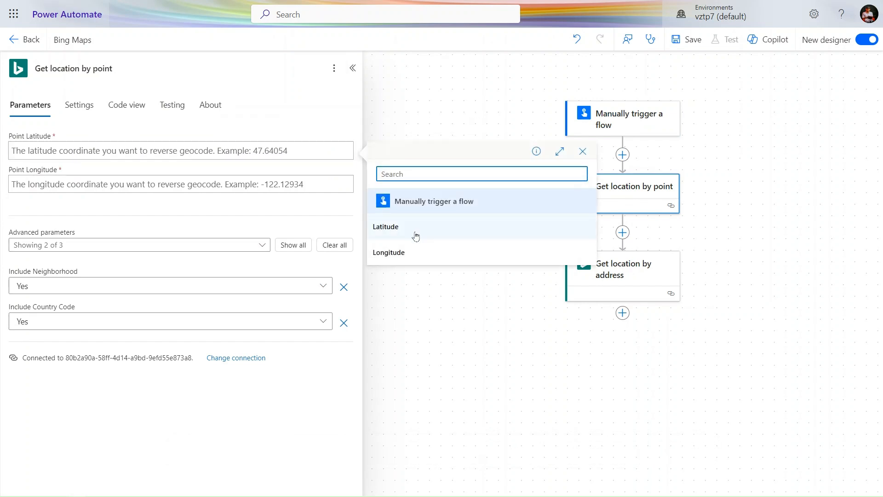
pyautogui.click(385, 226)
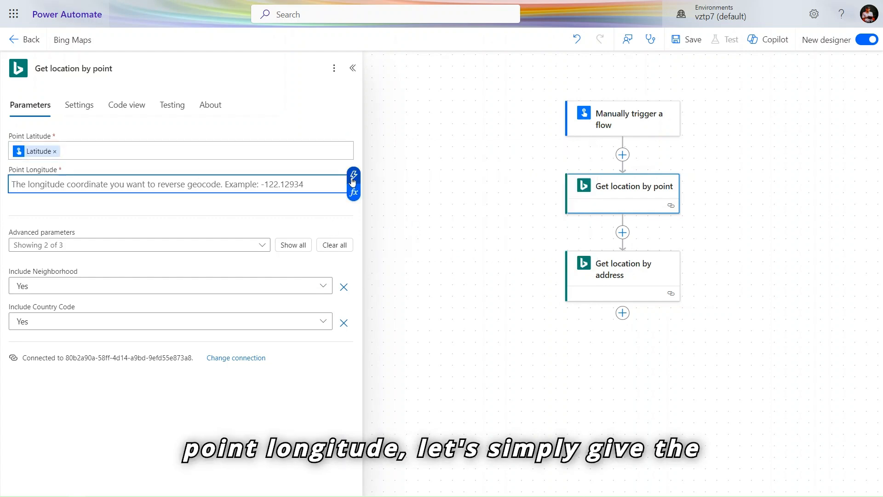
pyautogui.click(354, 175)
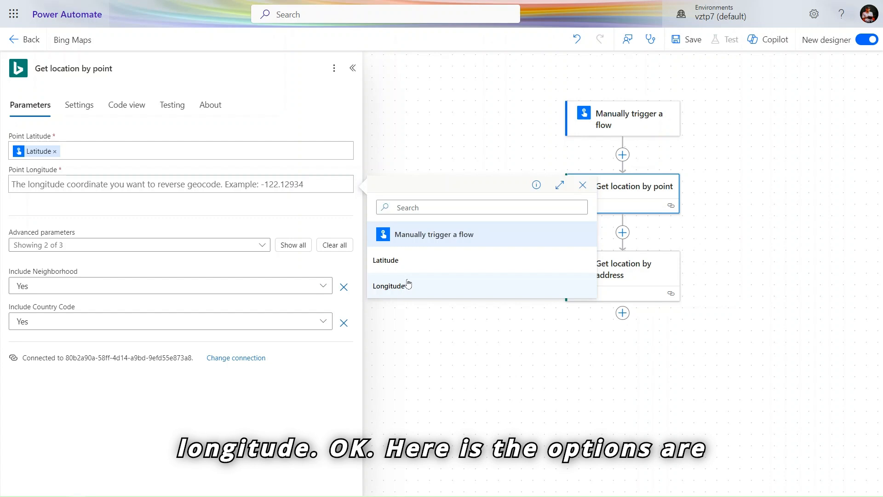
pyautogui.click(389, 285)
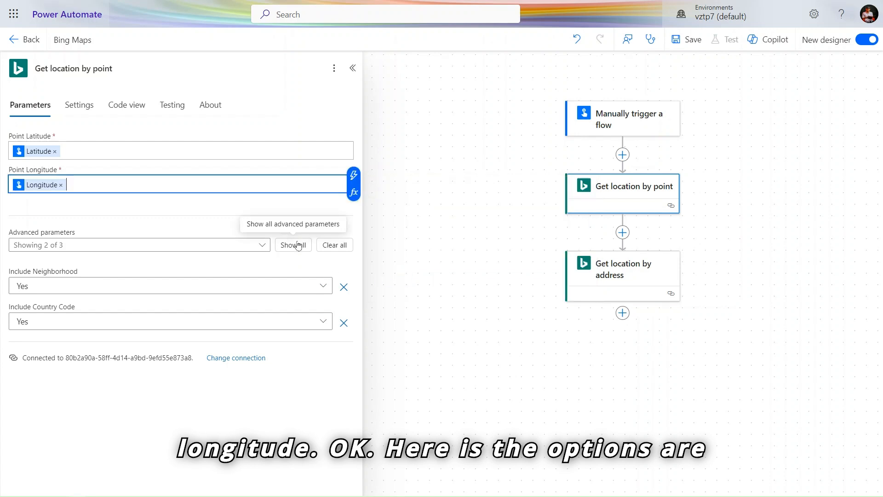
pyautogui.click(292, 244)
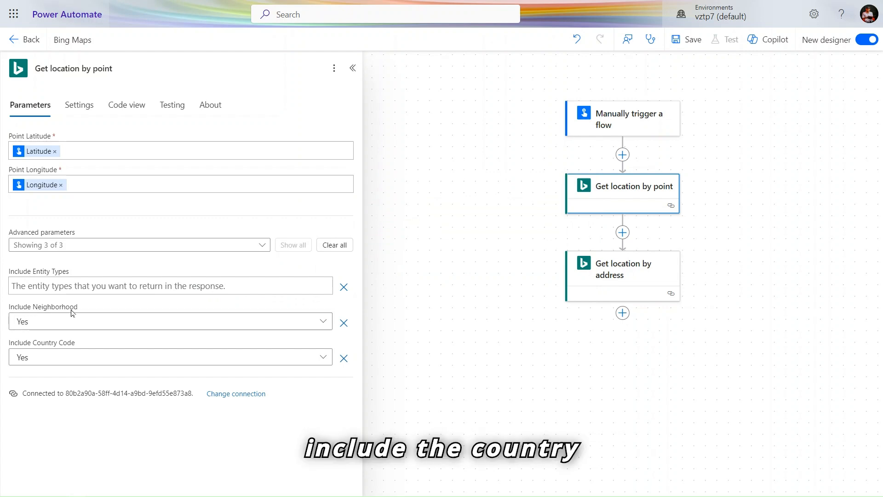
pyautogui.moveTo(43, 351)
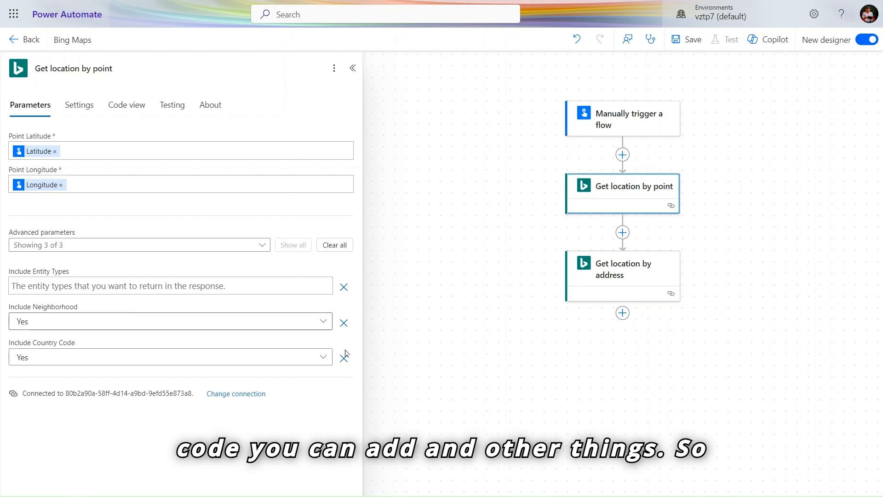
# Enter 'Sanivani college Of Engineering Kopargoan' as the Address Line of Get location by address.
pyautogui.click(624, 268)
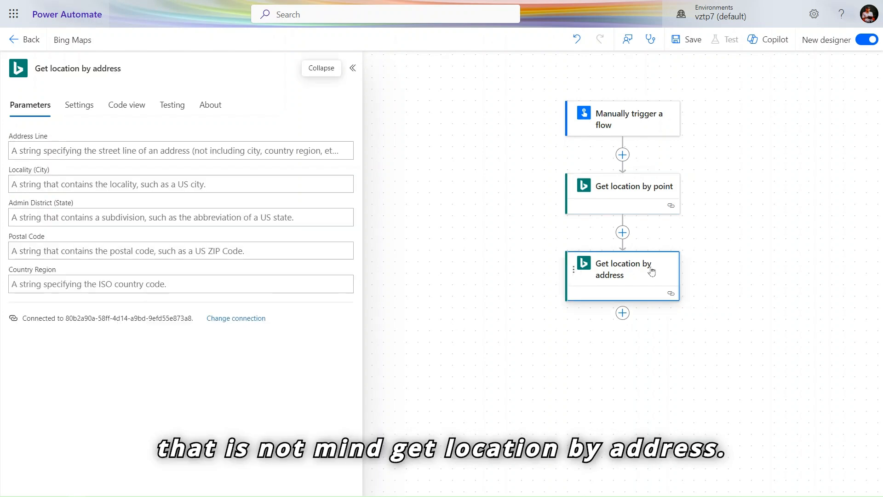
pyautogui.click(181, 151)
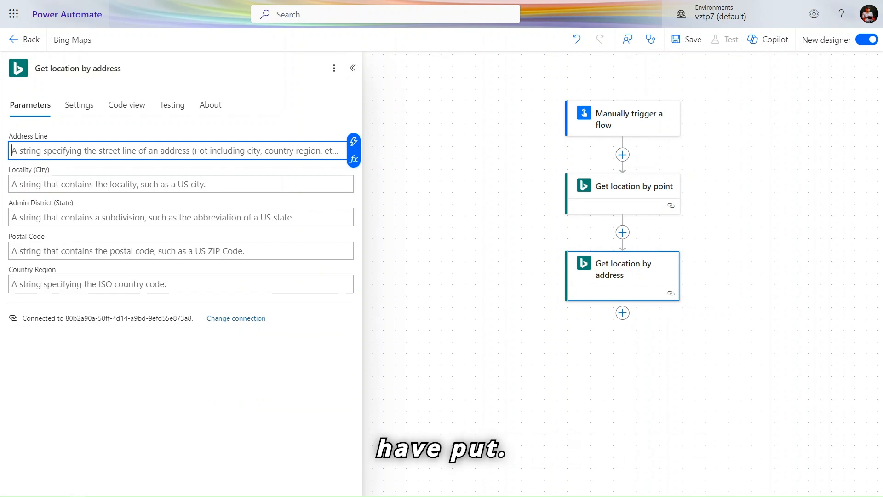
pyautogui.write('Sani')
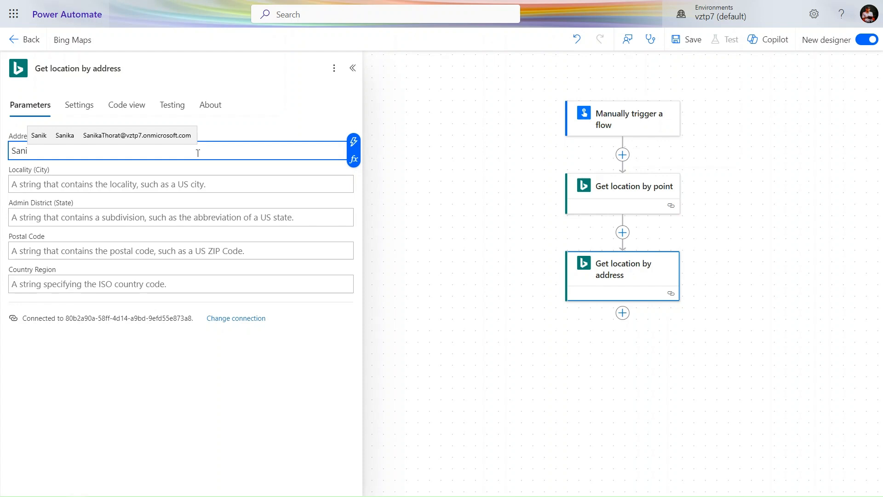
pyautogui.write('vani')
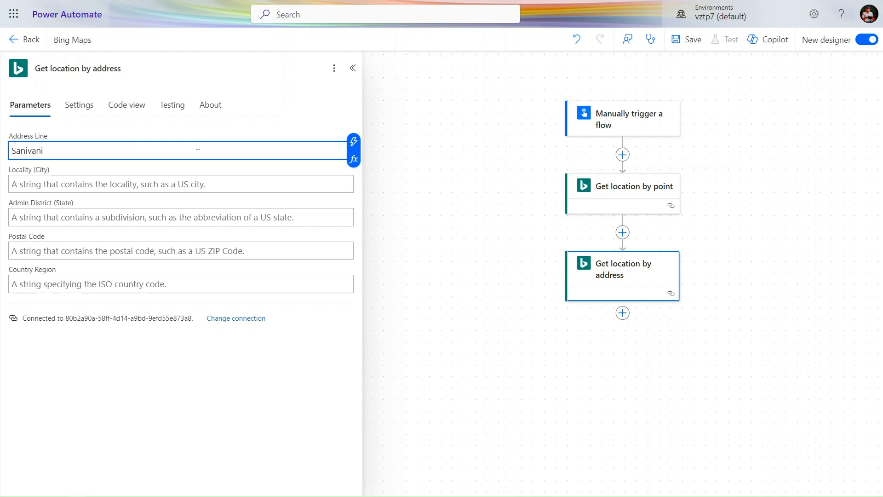
pyautogui.write('collegecollage')
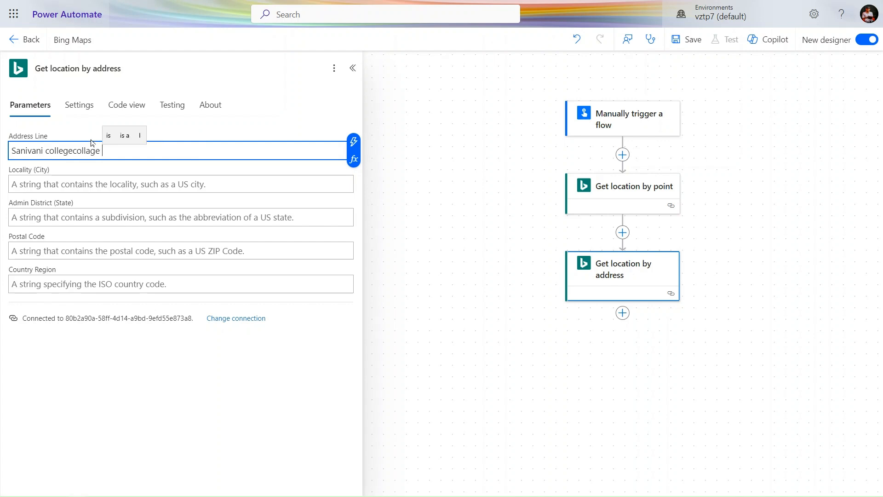
pyautogui.moveTo(129, 151)
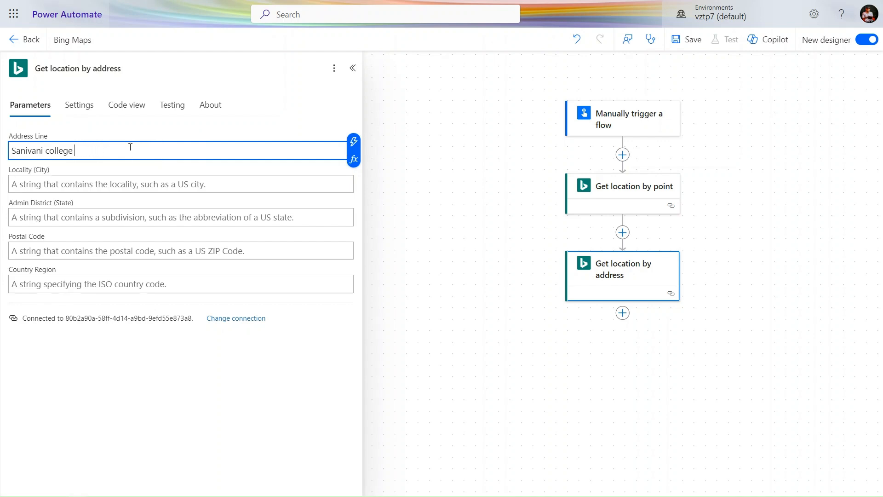
pyautogui.write('Of E')
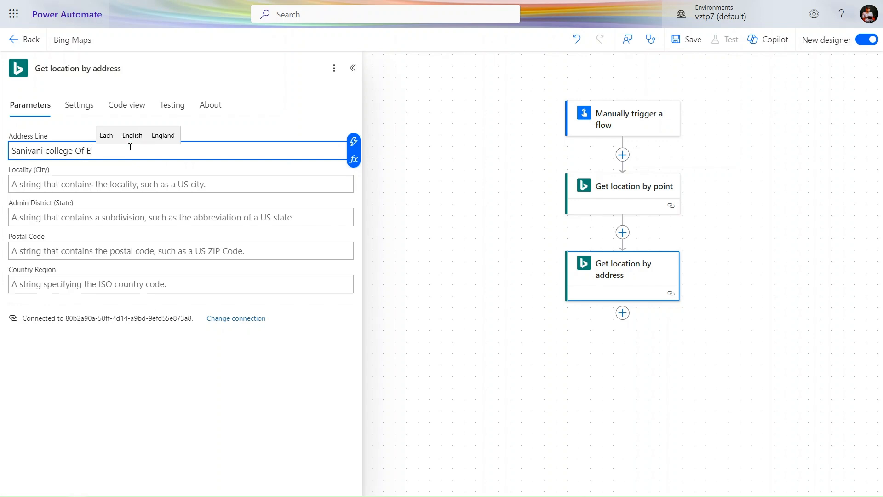
pyautogui.write('ngineering')
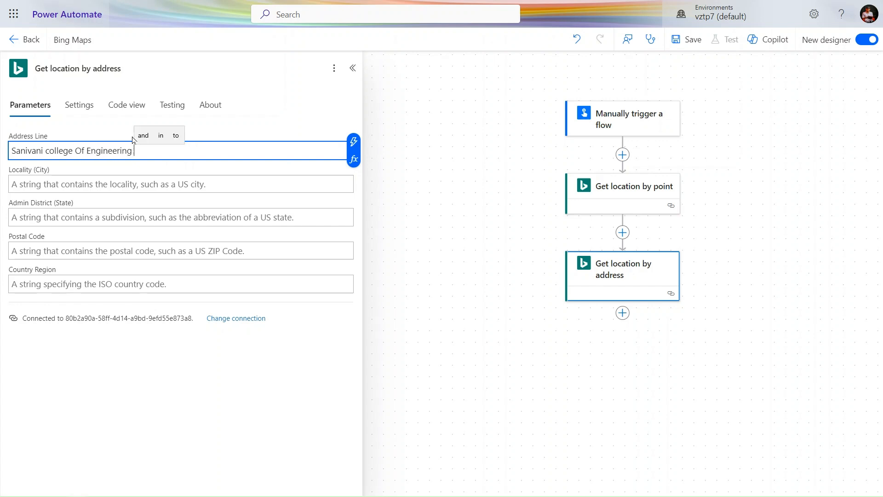
pyautogui.write('Kopar')
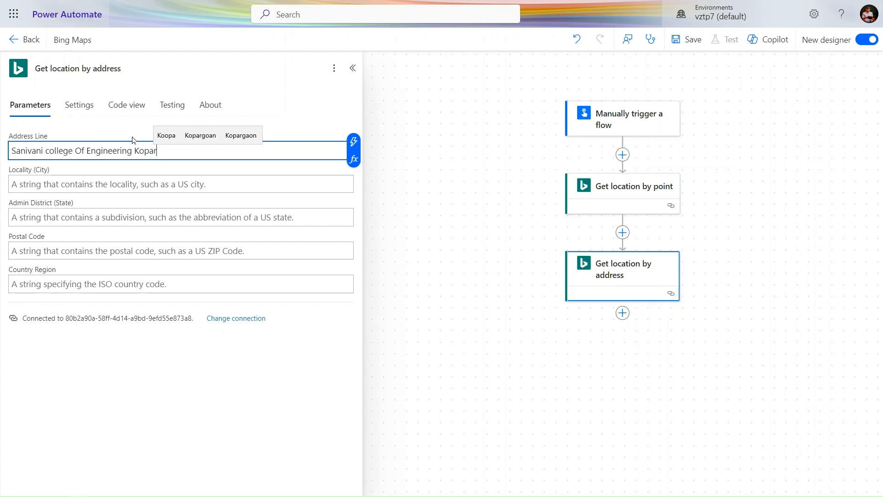
pyautogui.write('goan')
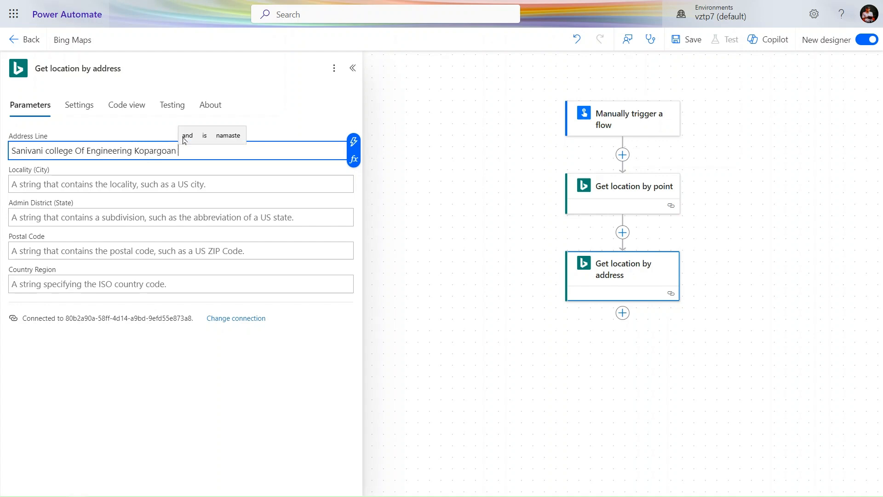
pyautogui.moveTo(171, 165)
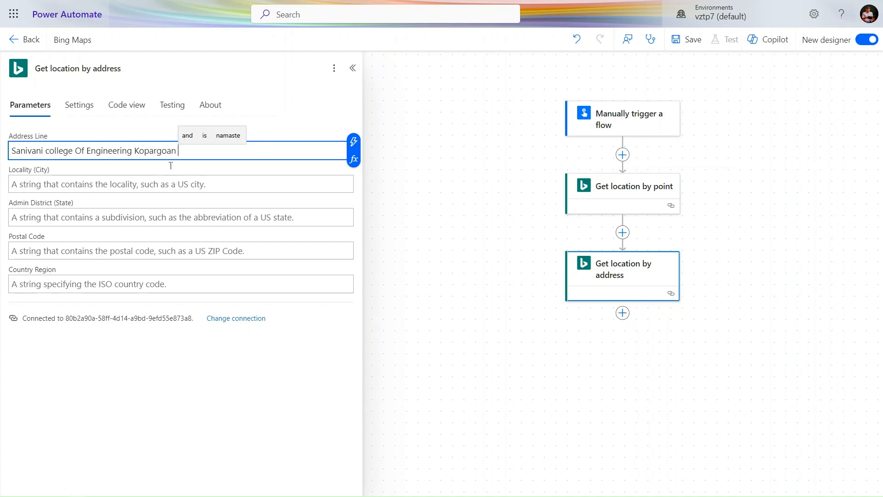
# Fill Locality and Admin District with Kopargoan, Postal Code 423603 and Country Region India.
pyautogui.doubleClick(155, 151)
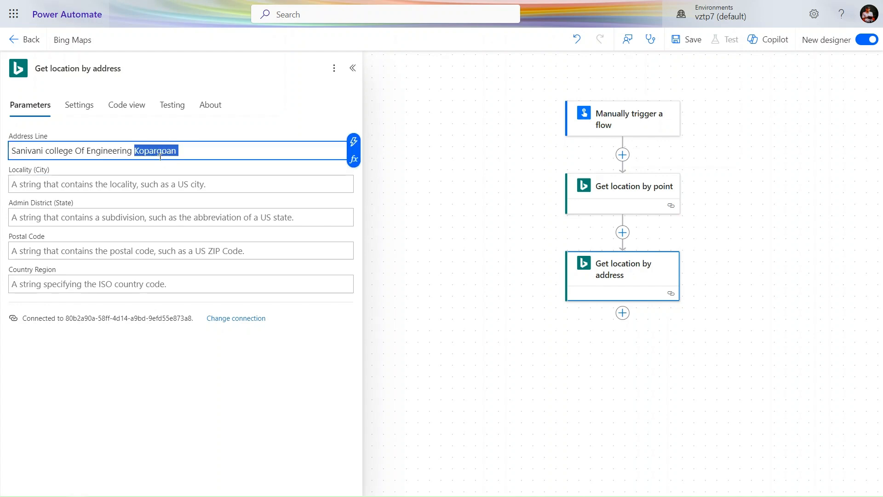
pyautogui.write('Kopargoan')
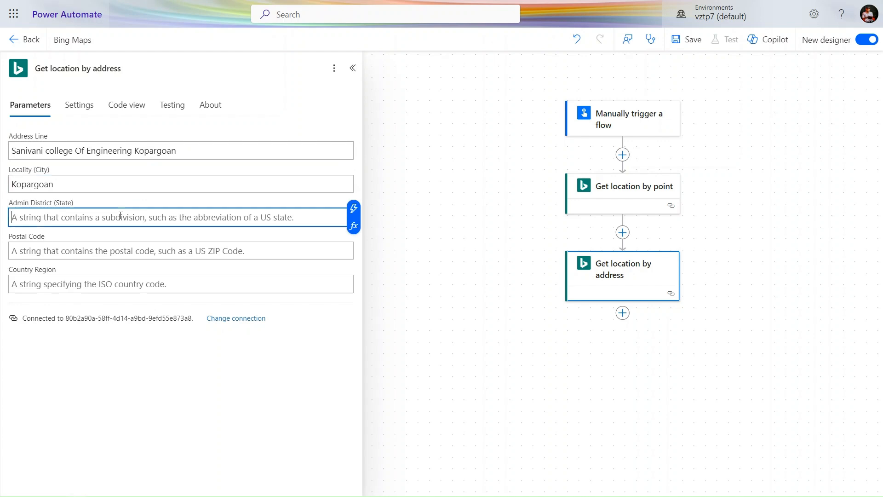
pyautogui.write('Kopargoan')
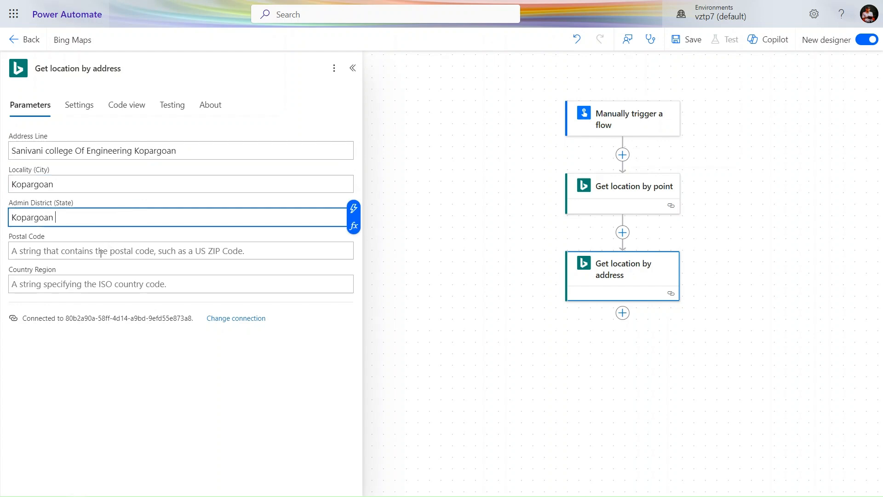
pyautogui.write('423603')
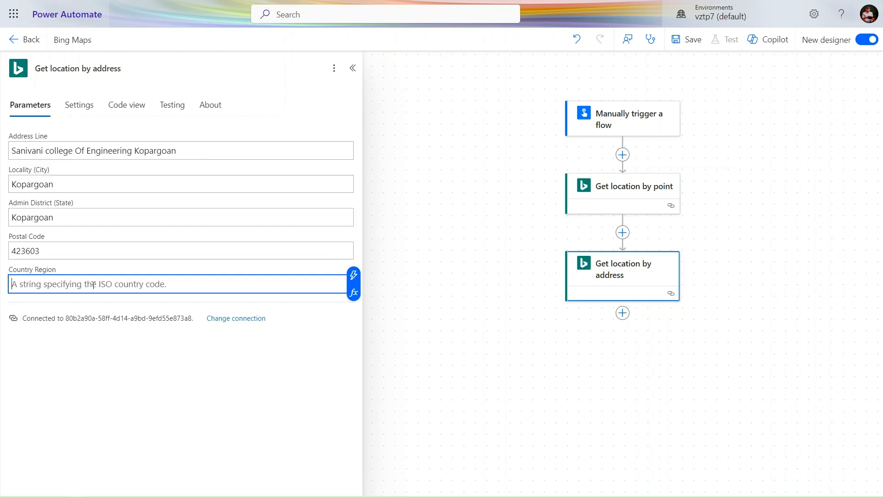
pyautogui.write('India')
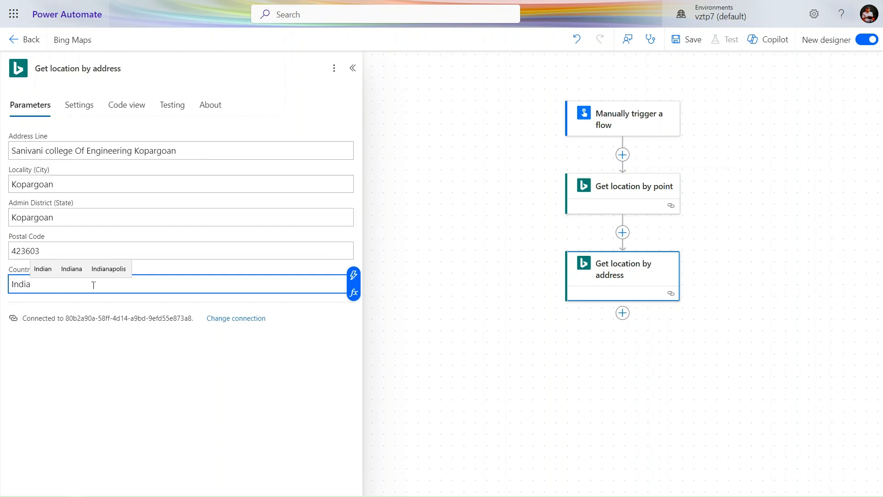
pyautogui.click(113, 358)
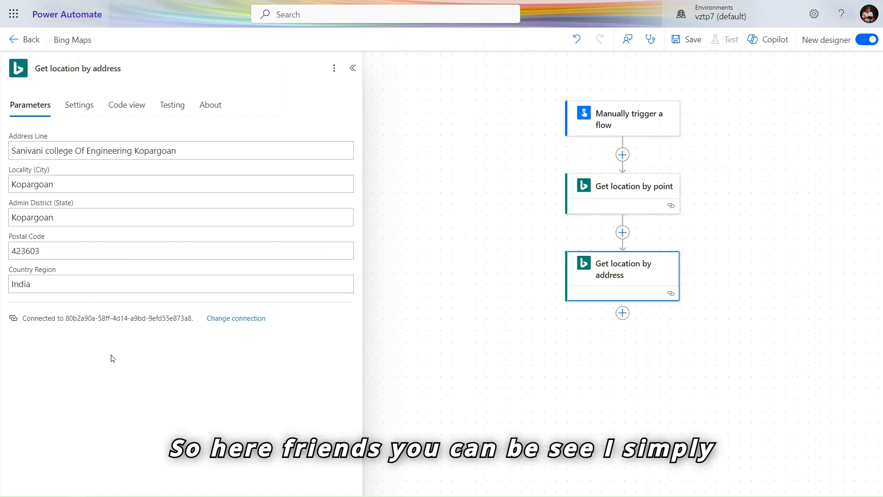
pyautogui.moveTo(20, 164)
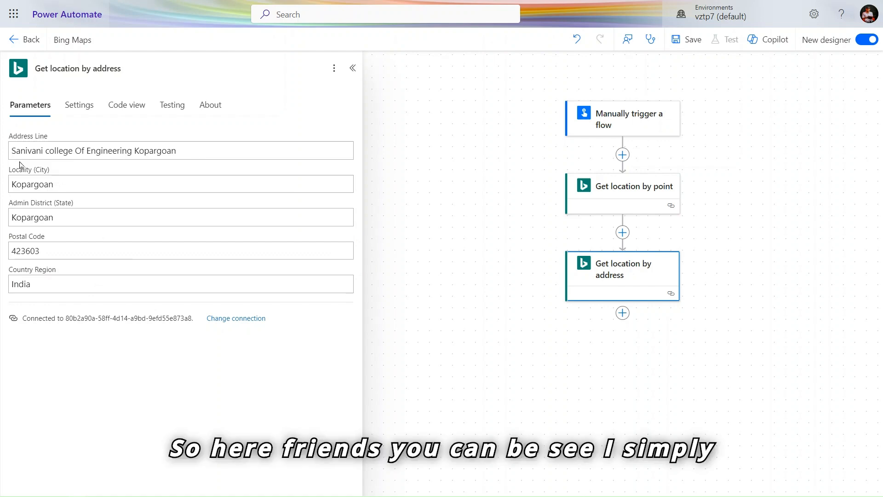
pyautogui.click(172, 151)
pyautogui.write(',')
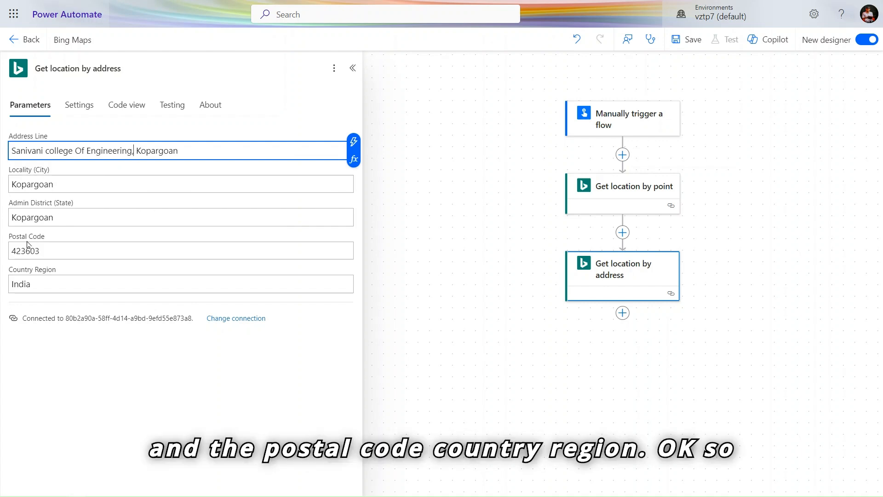
pyautogui.moveTo(138, 276)
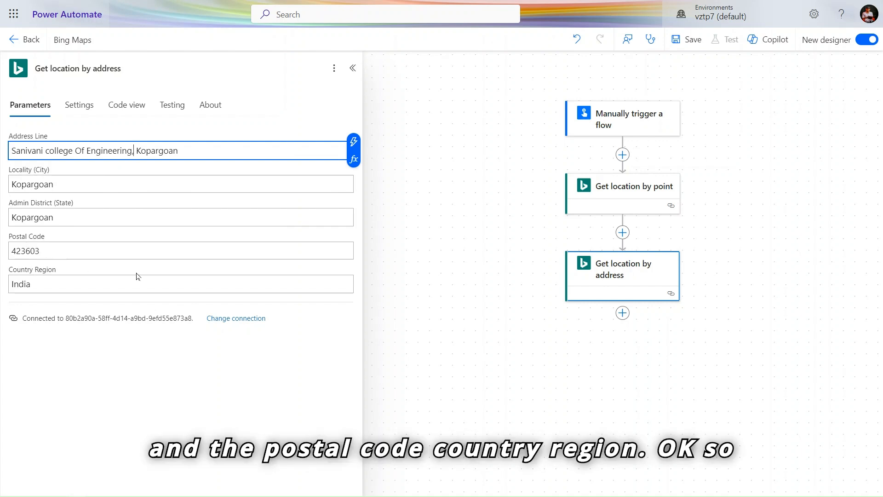
pyautogui.moveTo(689, 54)
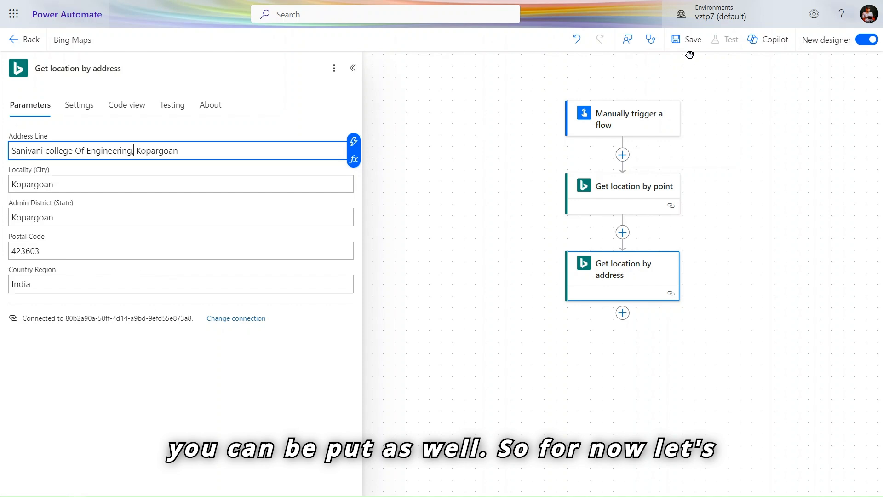
# Save the flow and switch Get location by point to the MapConnection connection.
pyautogui.click(236, 319)
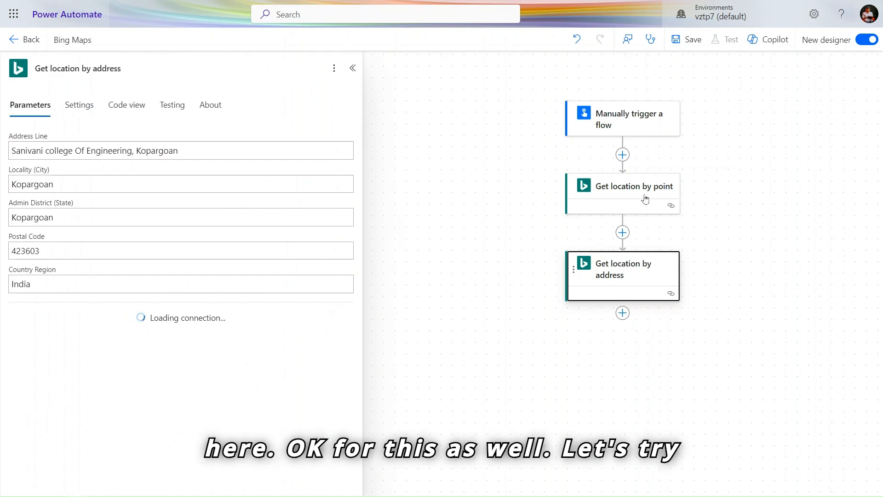
pyautogui.click(635, 186)
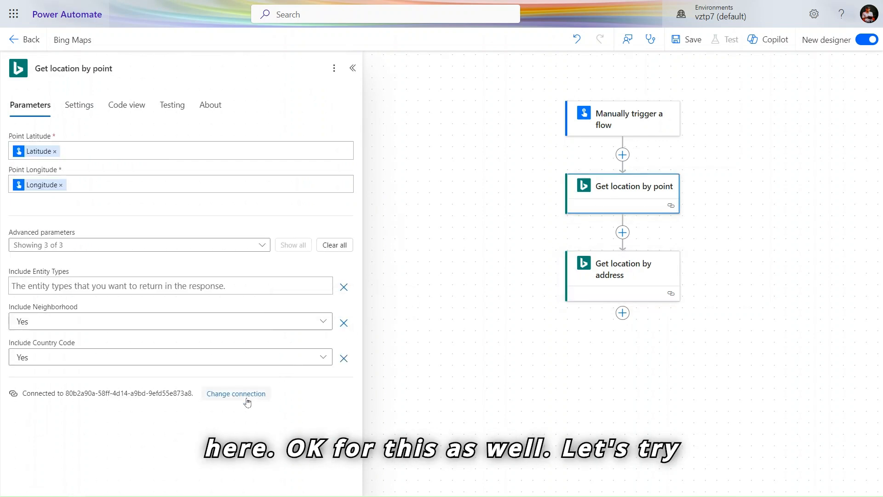
pyautogui.click(235, 394)
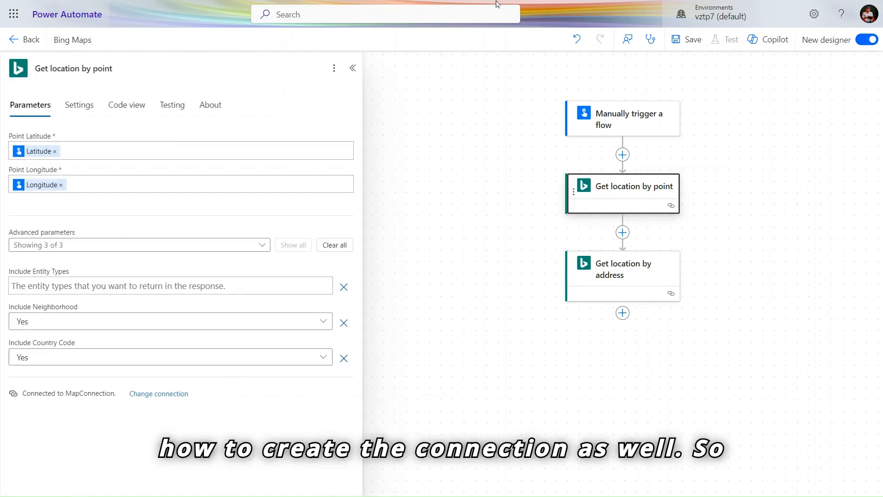
pyautogui.click(459, 10)
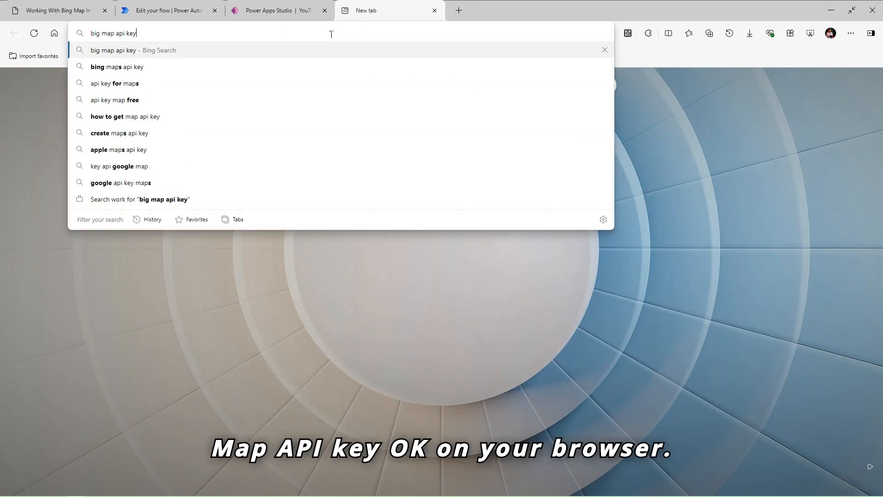
# Search 'bing map api key', open the Getting a Bing Maps Key article and its Dev Center link in a new tab.
pyautogui.press('Enter')
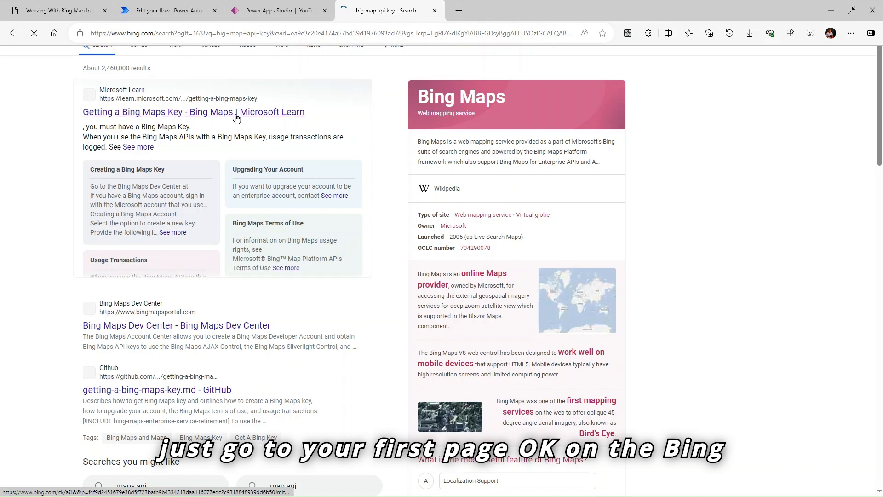
pyautogui.click(193, 111)
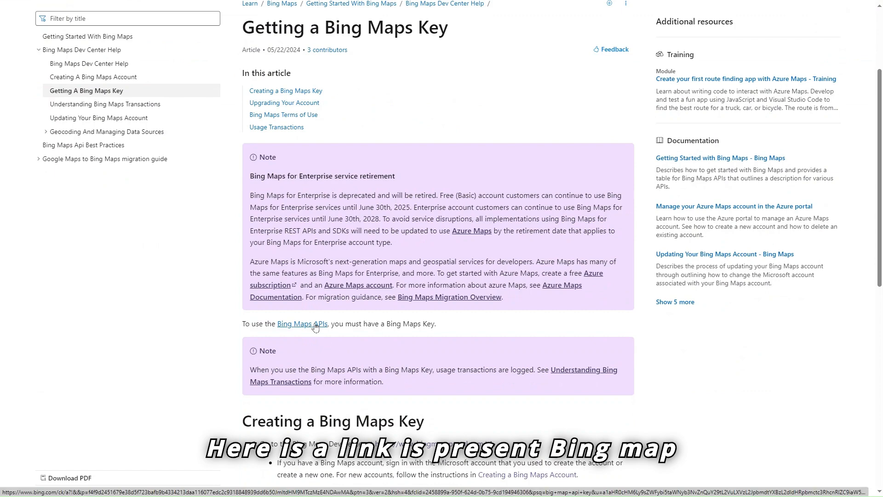
pyautogui.click(303, 324)
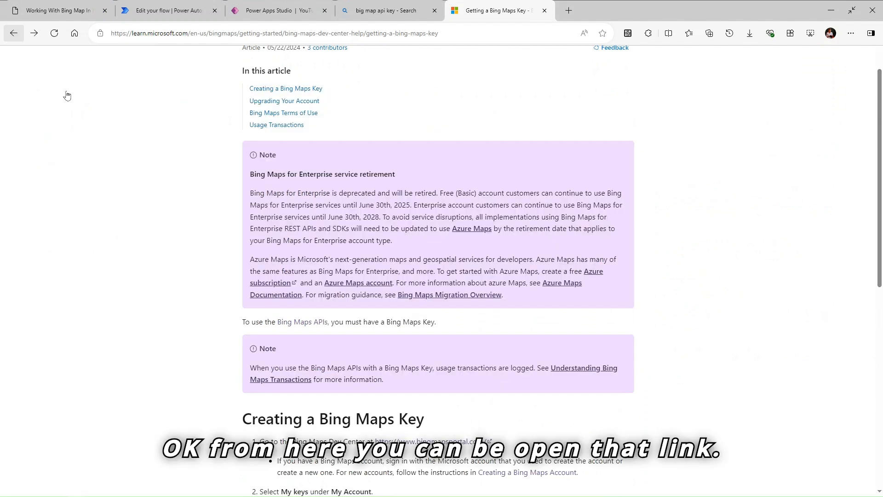
pyautogui.rightClick(456, 305)
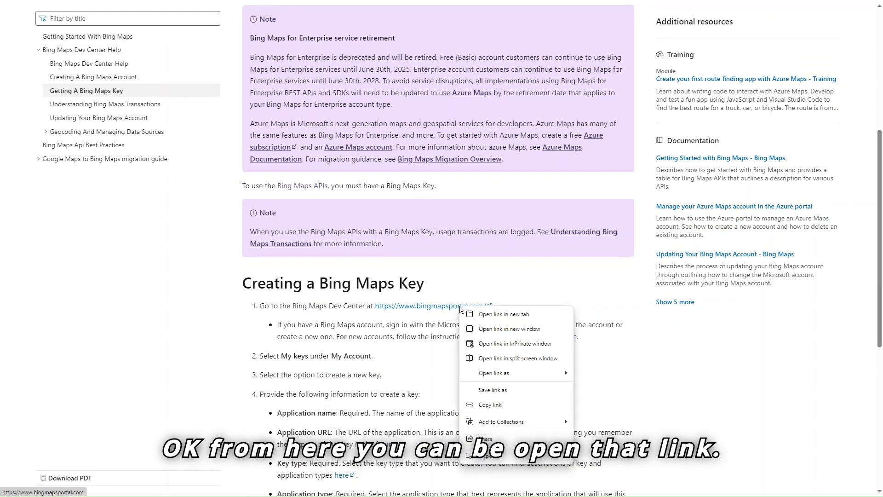
pyautogui.click(309, 306)
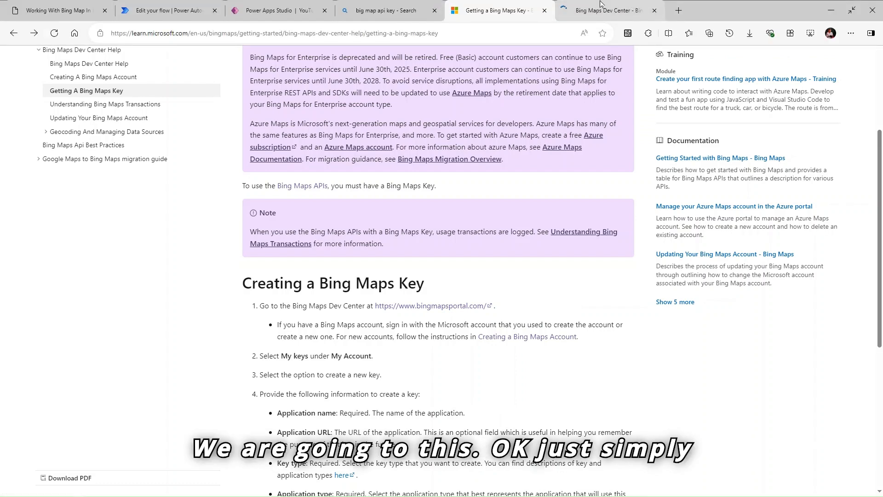
# Sign in to the Bing Maps Dev Center and go to My account > My Keys.
pyautogui.click(607, 10)
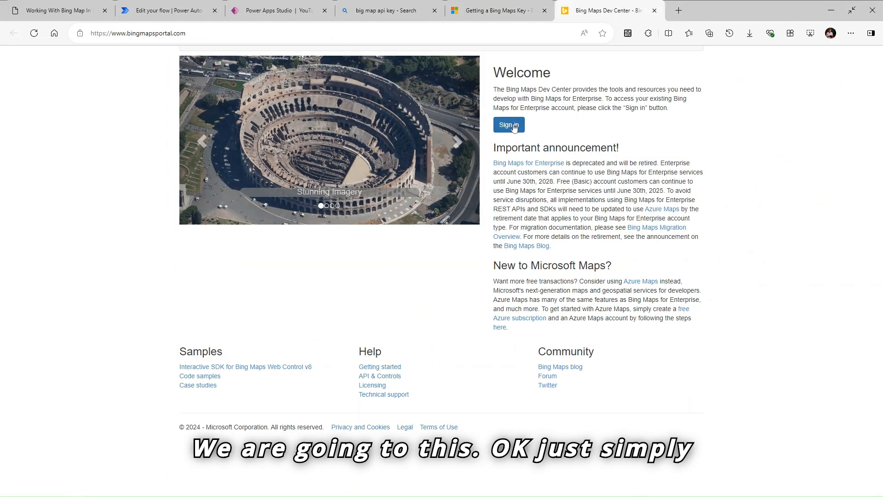
pyautogui.click(509, 125)
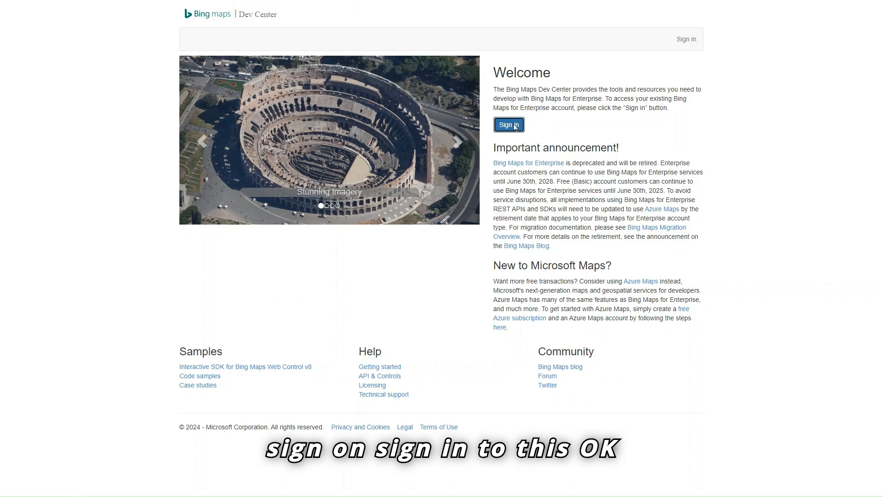
pyautogui.click(509, 125)
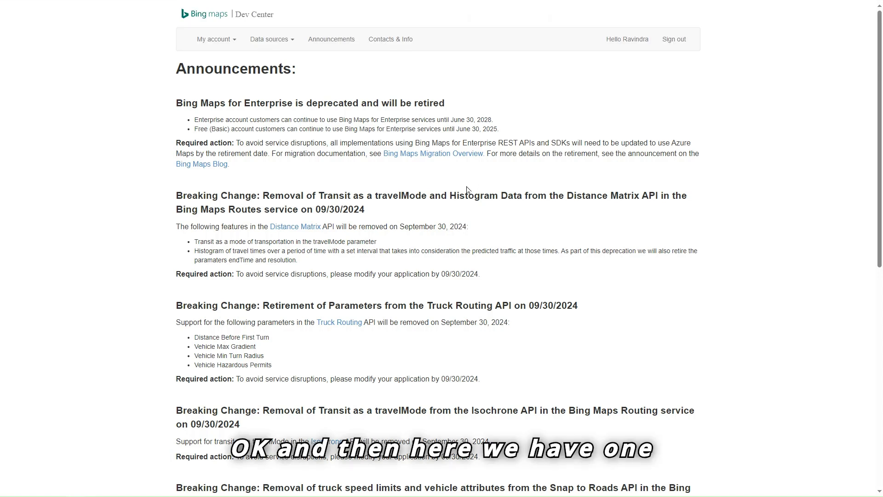
pyautogui.click(215, 39)
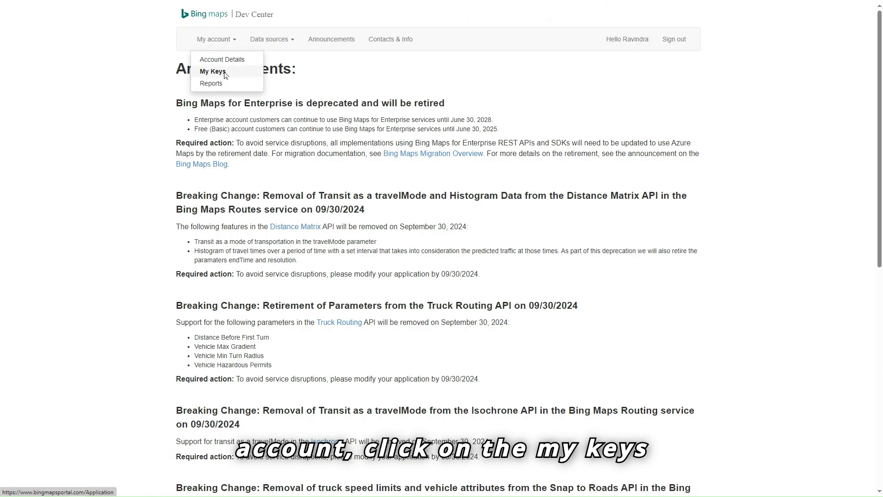
pyautogui.click(211, 71)
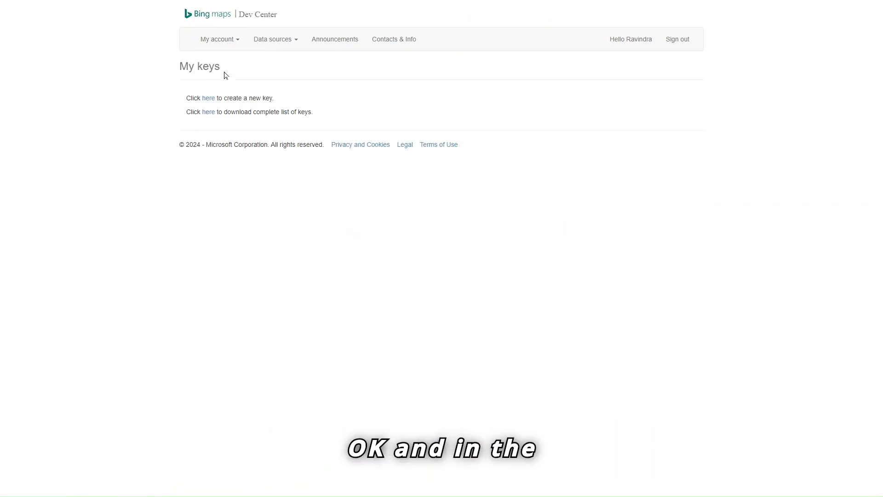
# Bring up the Create key form above the PowerPlatfrom key and review its Key type and Application type options.
pyautogui.click(208, 97)
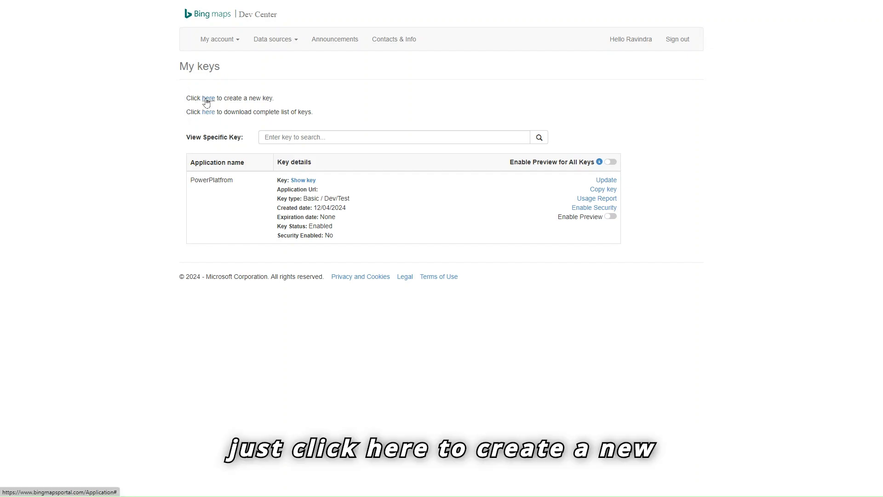
pyautogui.click(208, 98)
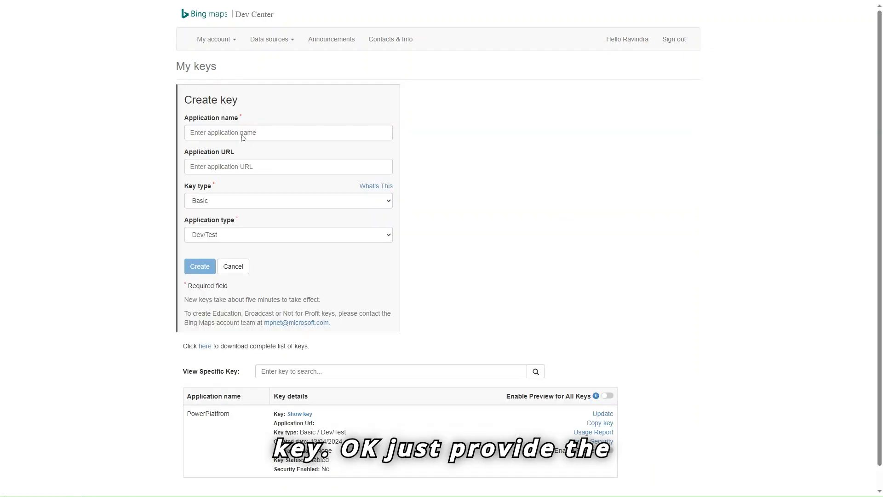
pyautogui.write('PowerPlatfrom')
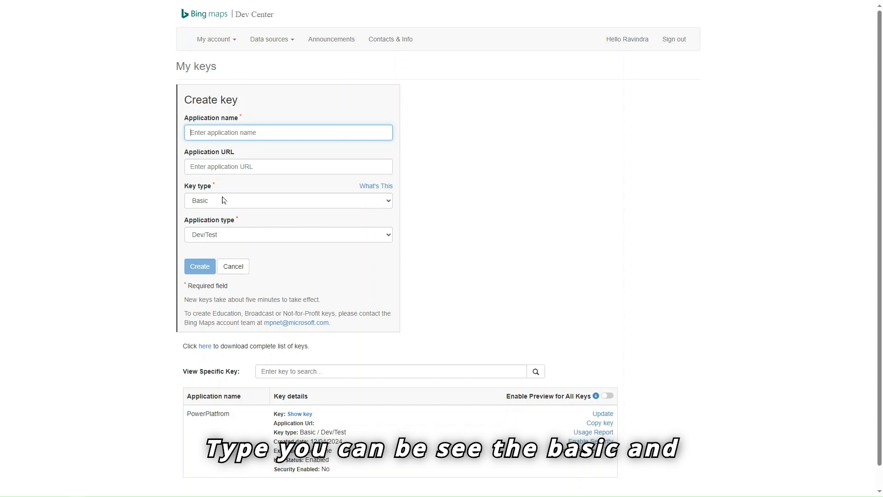
pyautogui.click(288, 235)
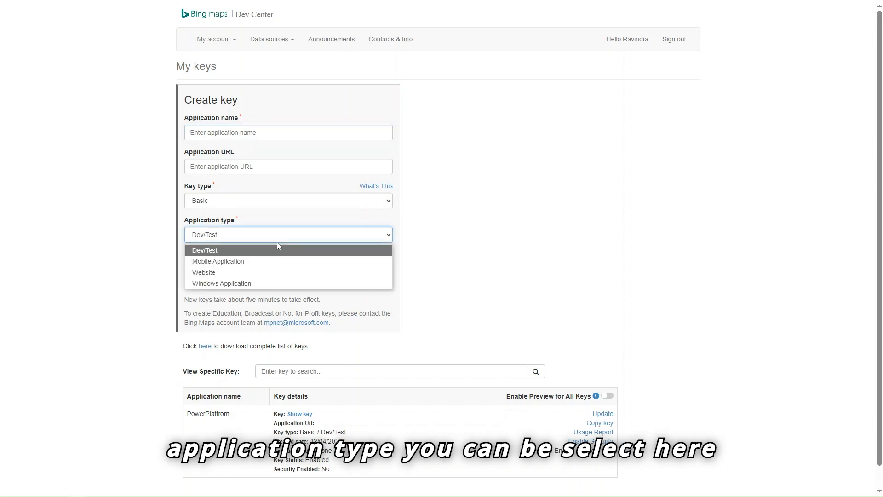
pyautogui.click(288, 200)
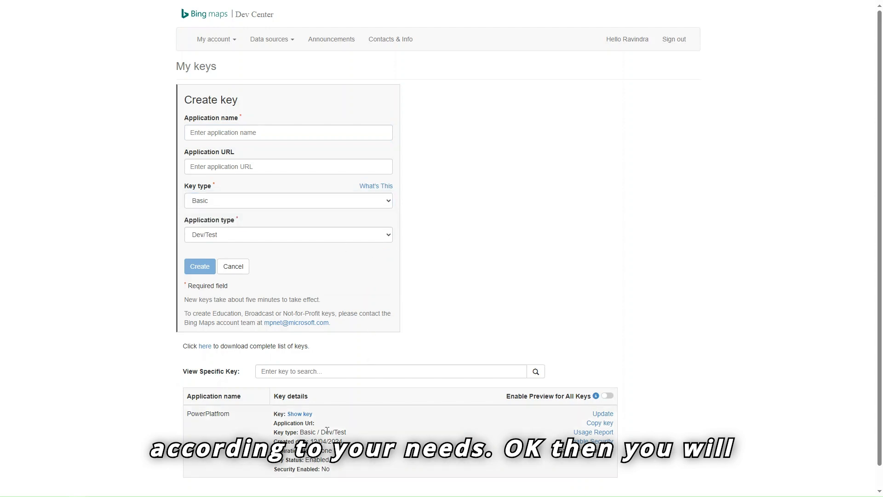
pyautogui.scroll(-3)
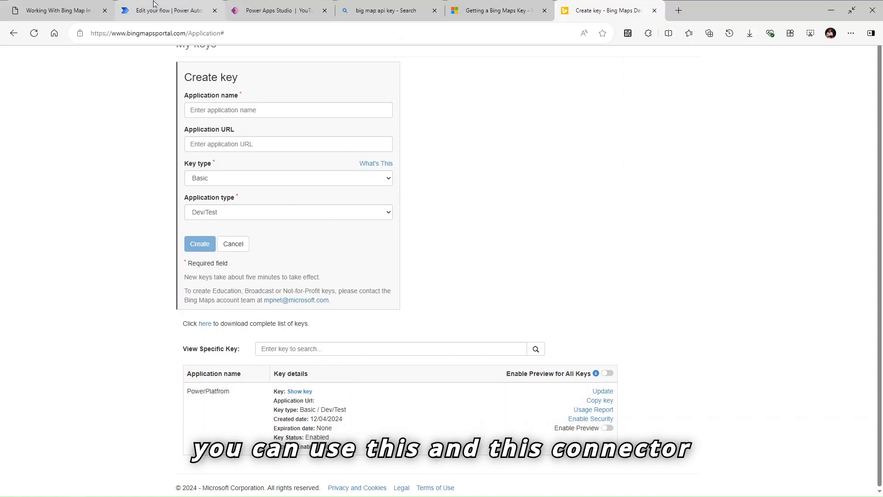
# Search 'map' for a new action after Get location by address, mistakenly adding IBM Mainframe CICS.
pyautogui.click(165, 10)
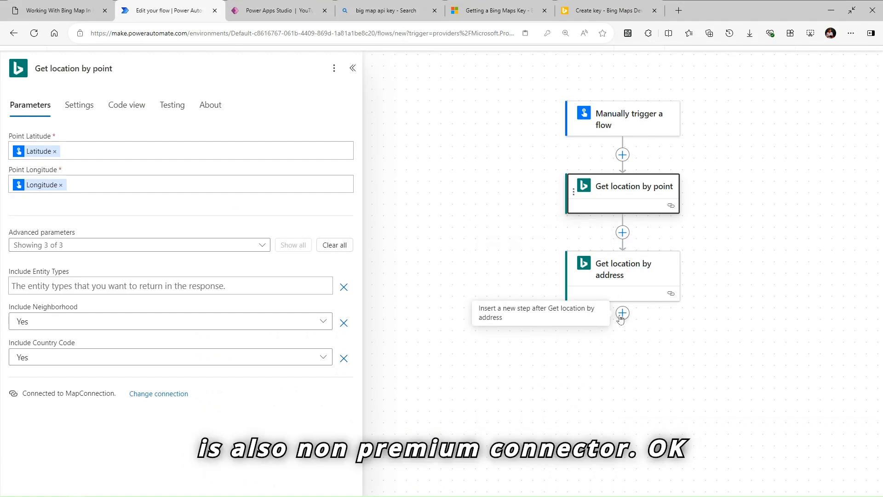
pyautogui.click(622, 313)
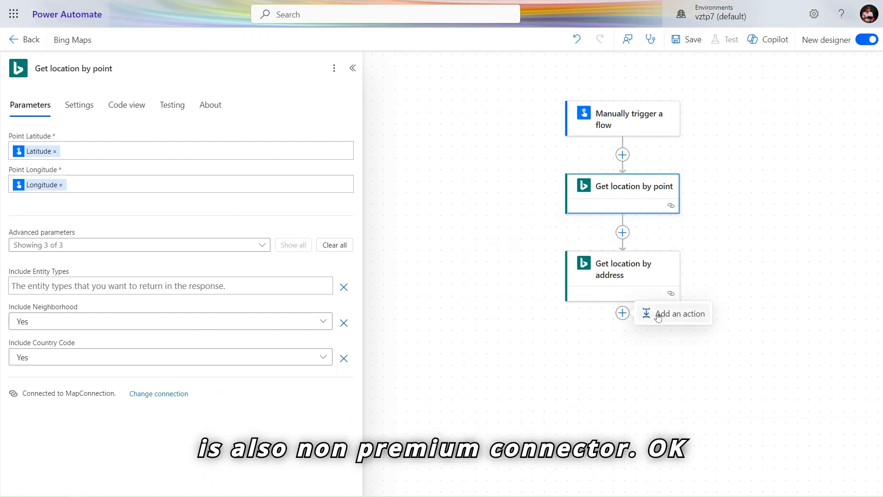
pyautogui.click(674, 312)
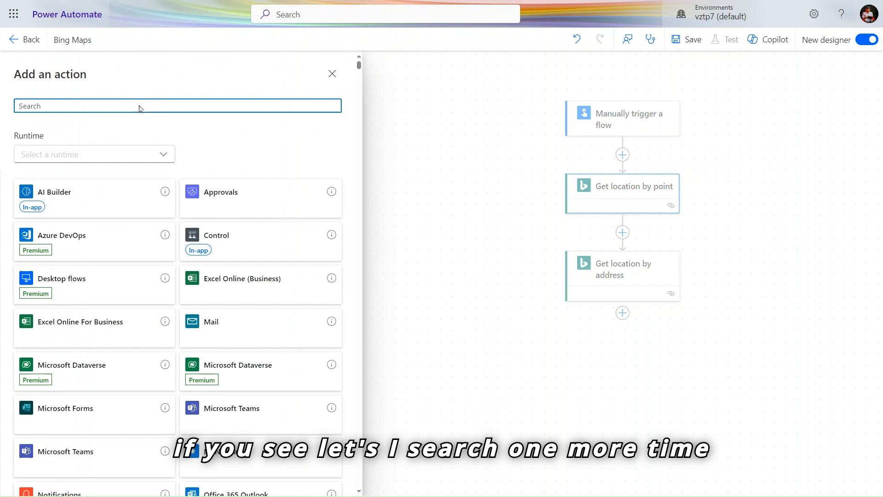
pyautogui.write('m')
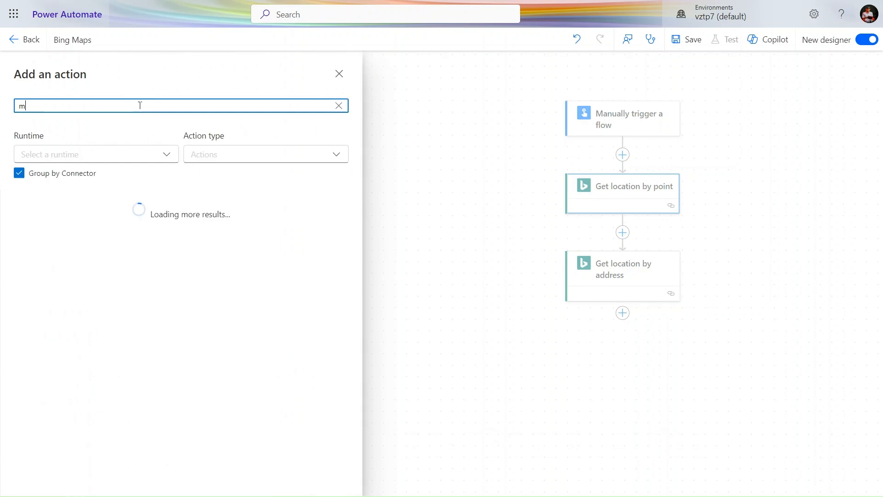
pyautogui.write('ap')
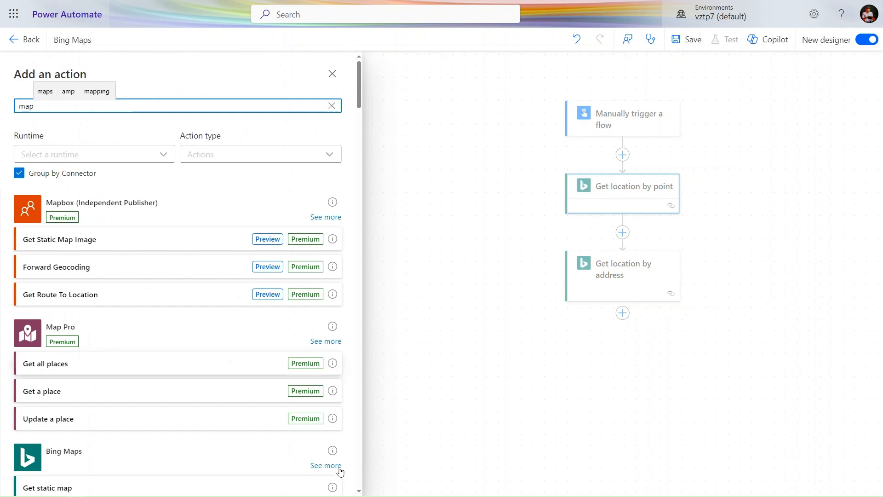
pyautogui.click(325, 465)
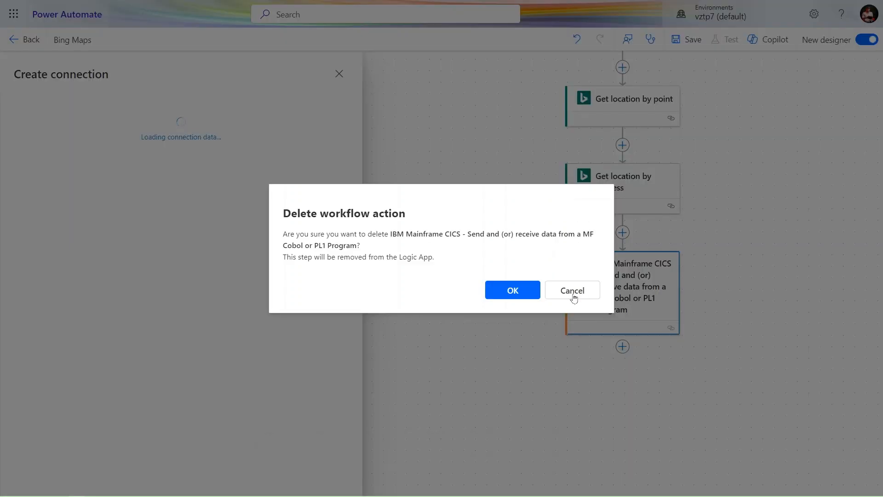
# Confirm deleting the unwanted IBM Mainframe CICS action so the flow ends at Get location by address.
pyautogui.click(513, 290)
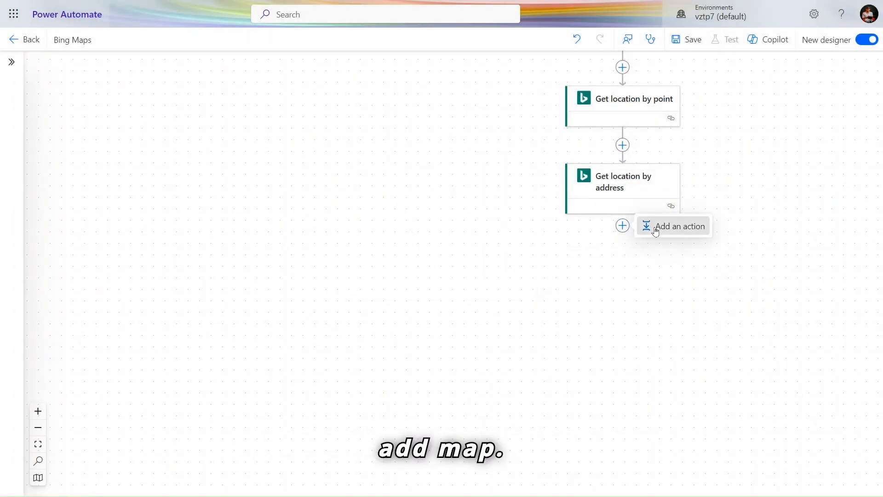
# Search 'ma', expand the Bing Maps actions and add Get route after Get location by address.
pyautogui.click(680, 226)
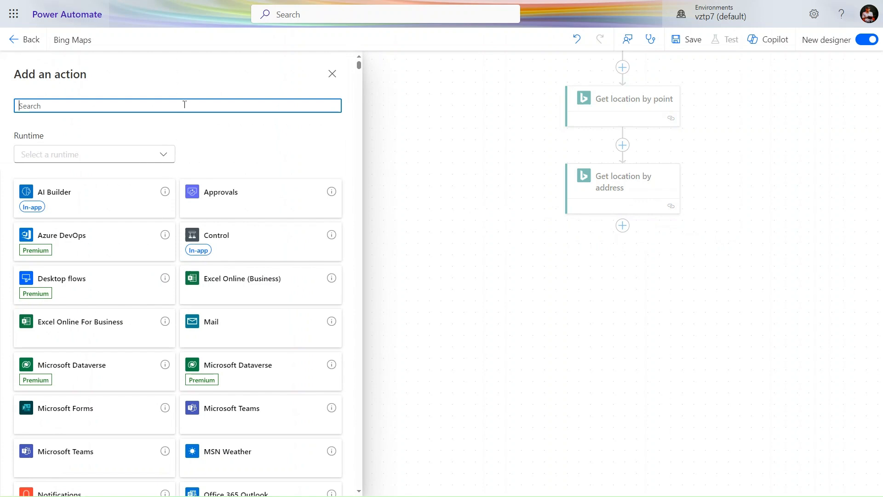
pyautogui.write('map')
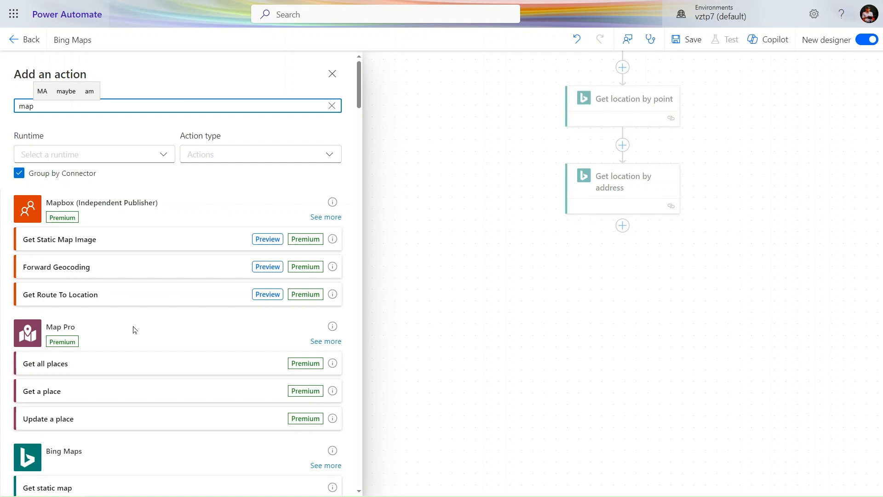
pyautogui.scroll(-3)
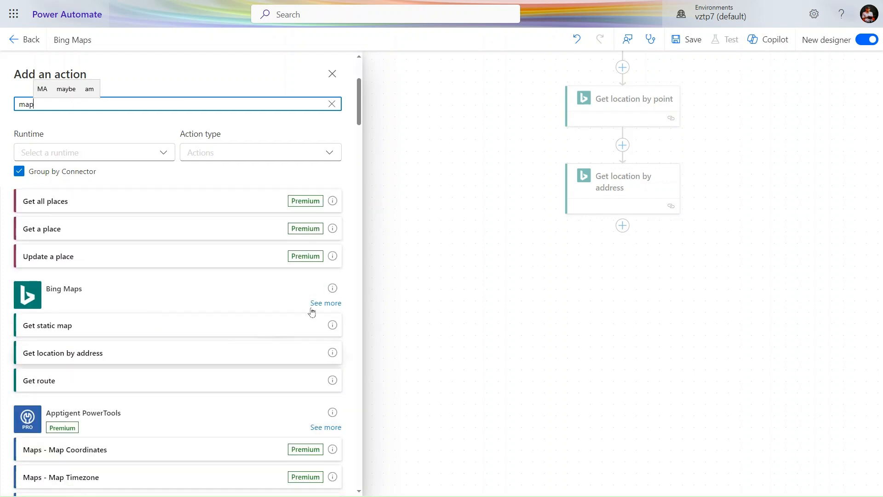
pyautogui.click(326, 304)
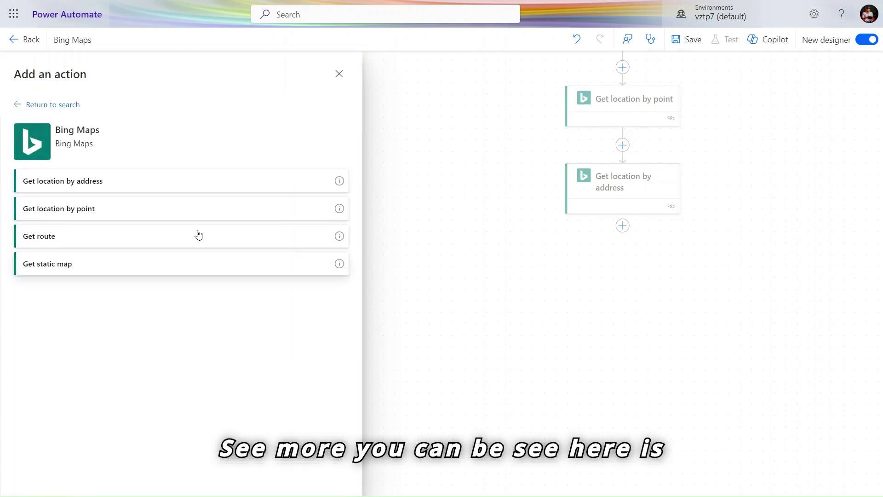
pyautogui.moveTo(256, 300)
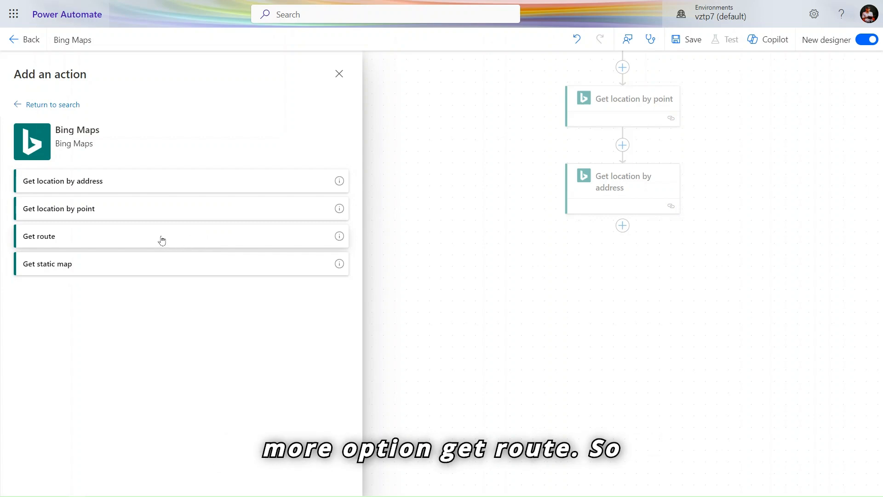
pyautogui.click(38, 235)
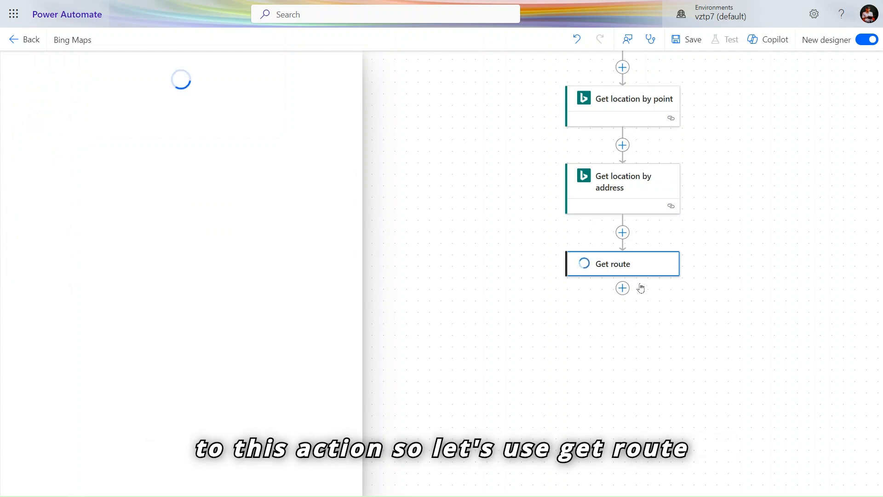
# Set Get route's Travel Mode to Driving.
pyautogui.click(622, 263)
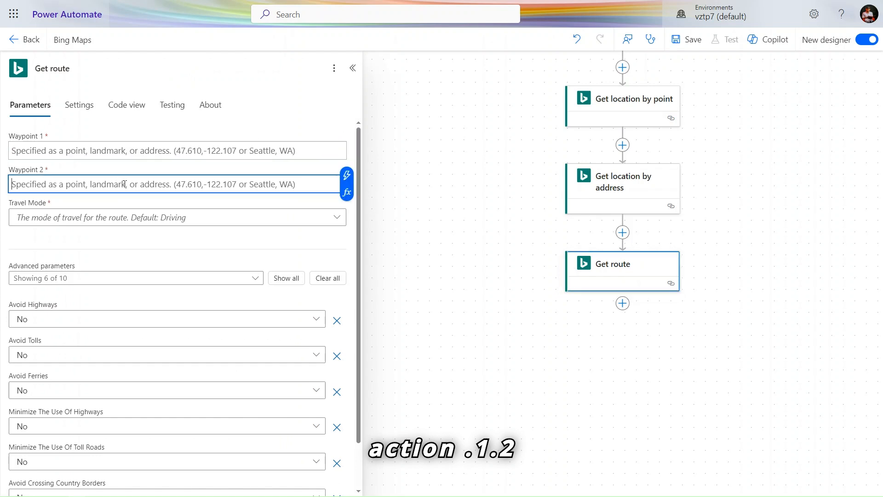
pyautogui.click(176, 217)
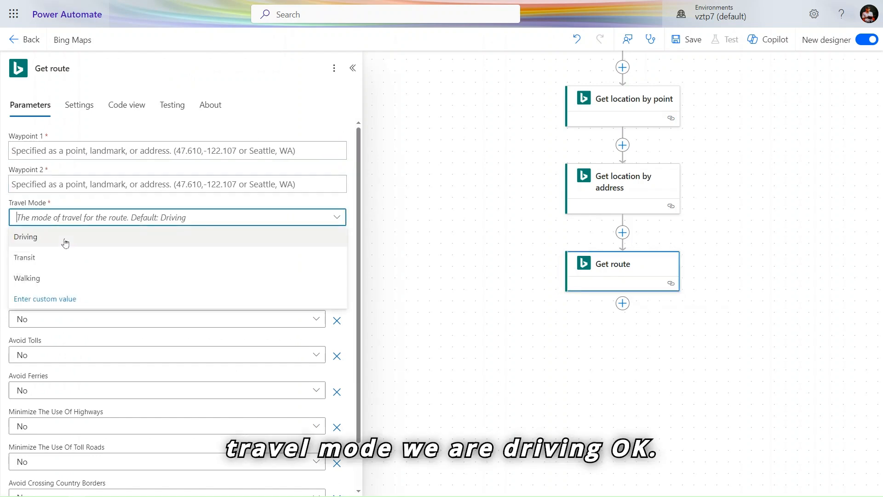
pyautogui.click(26, 237)
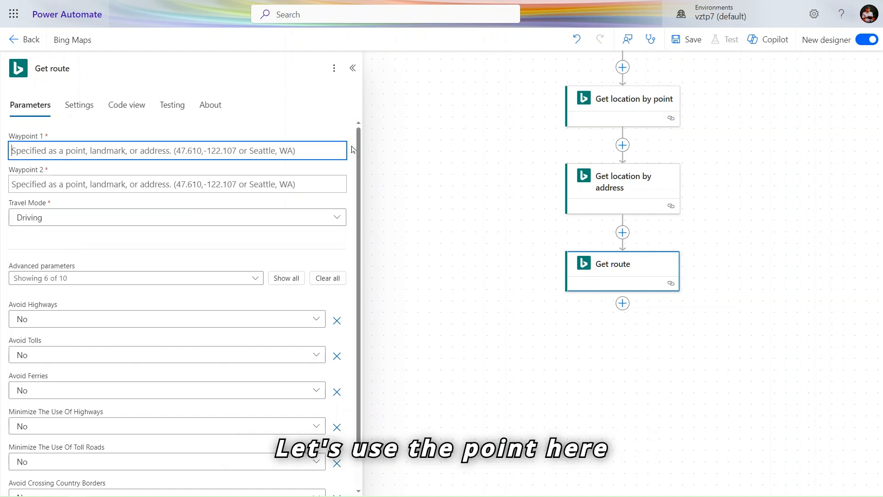
# Fill Waypoint 1 and Waypoint 2 with Address Formatted Address dynamic content from the location actions.
pyautogui.click(154, 151)
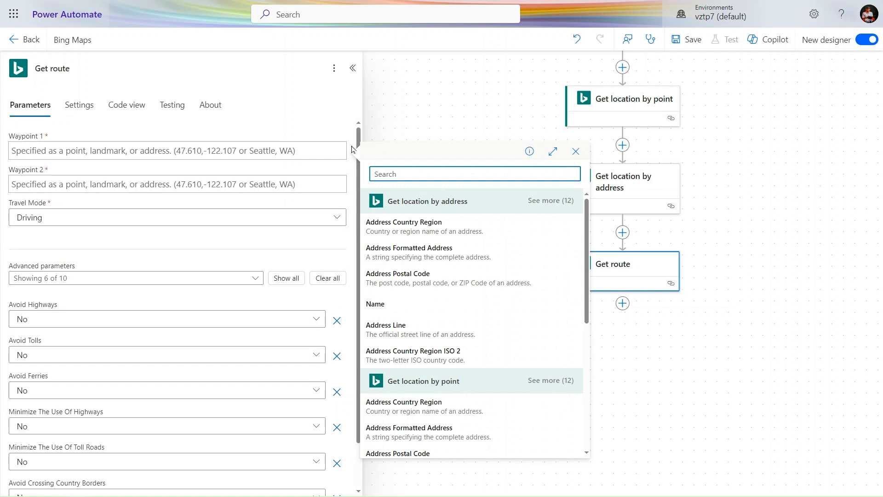
pyautogui.moveTo(426, 229)
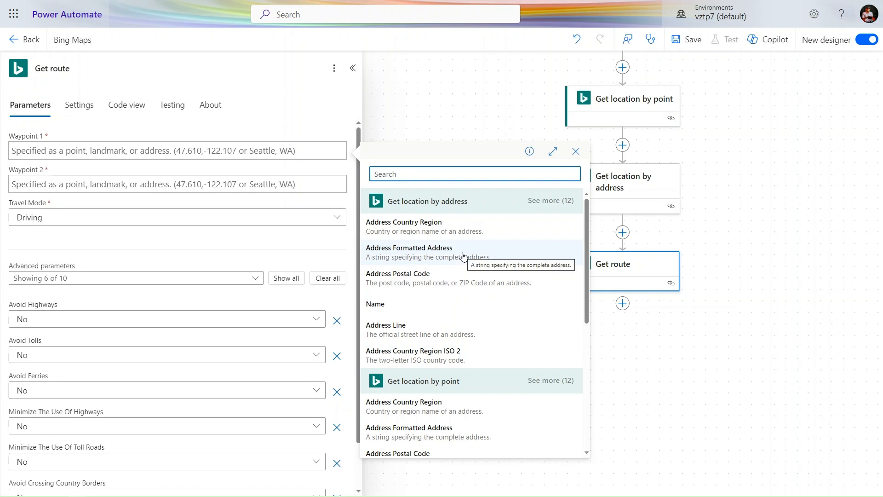
pyautogui.click(410, 247)
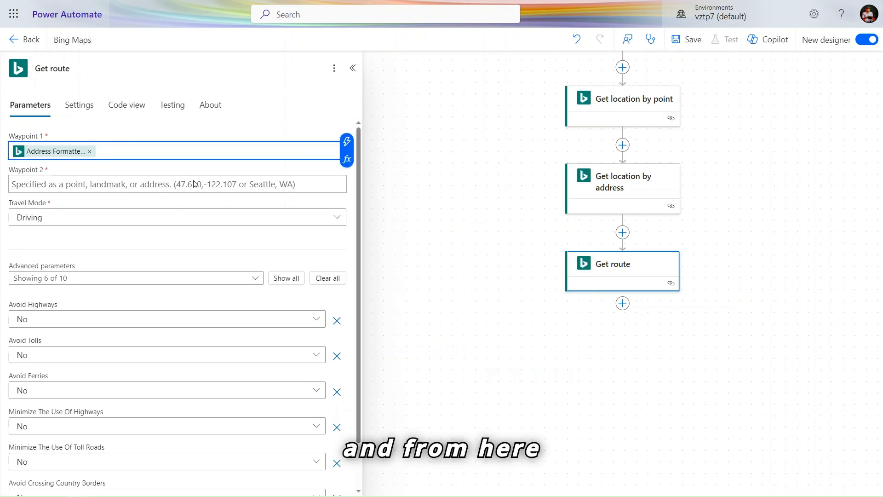
pyautogui.click(177, 184)
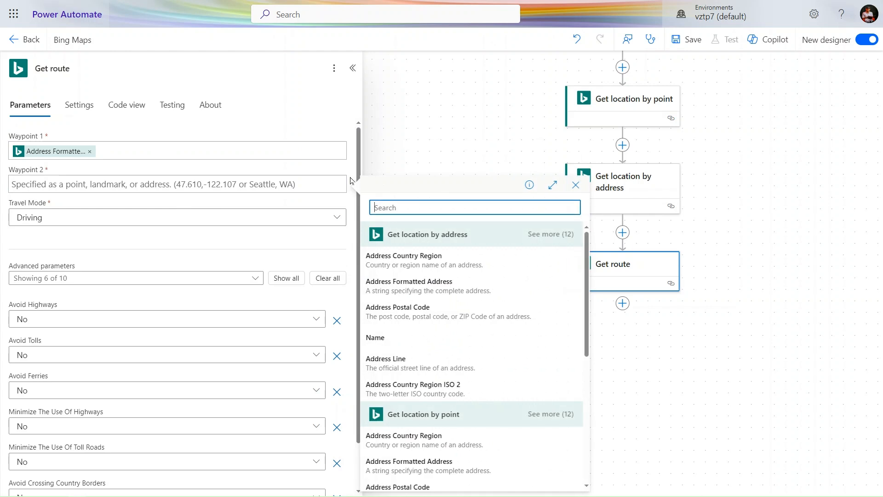
pyautogui.scroll(-3)
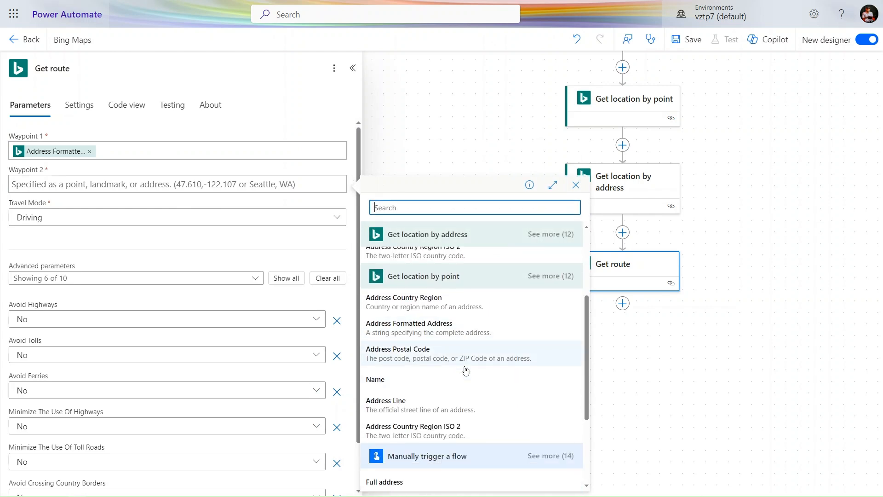
pyautogui.click(408, 323)
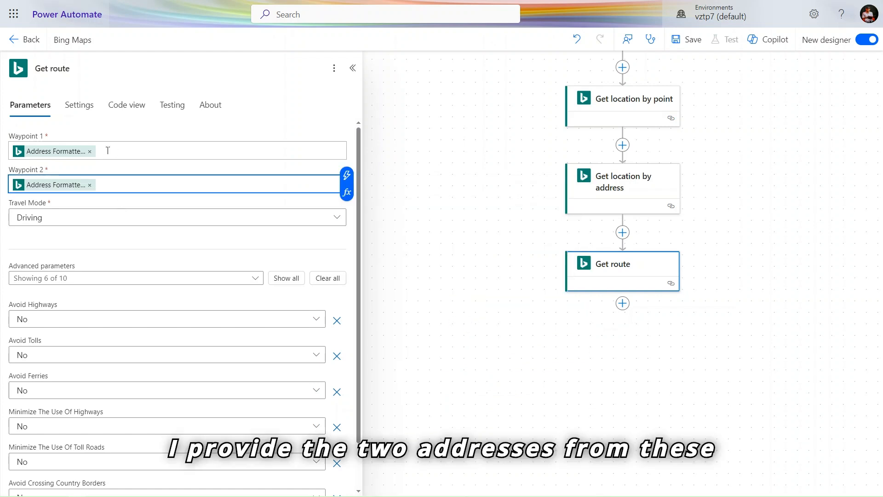
pyautogui.moveTo(613, 208)
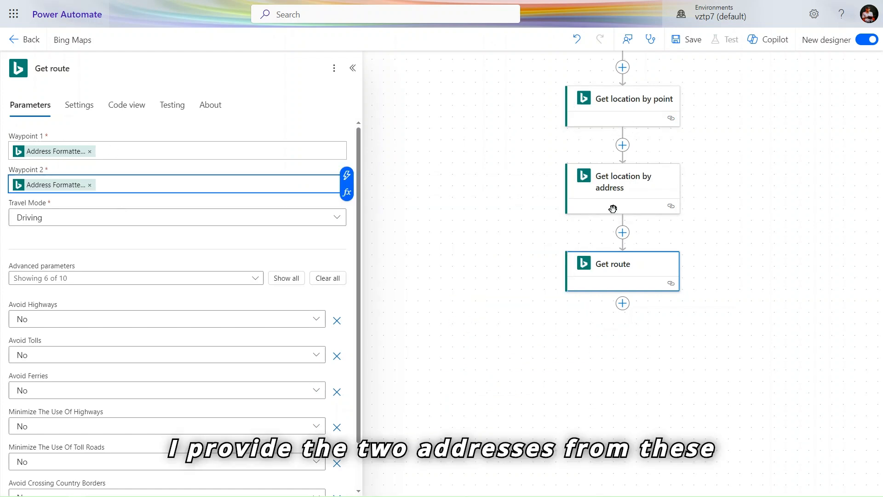
pyautogui.scroll(-3)
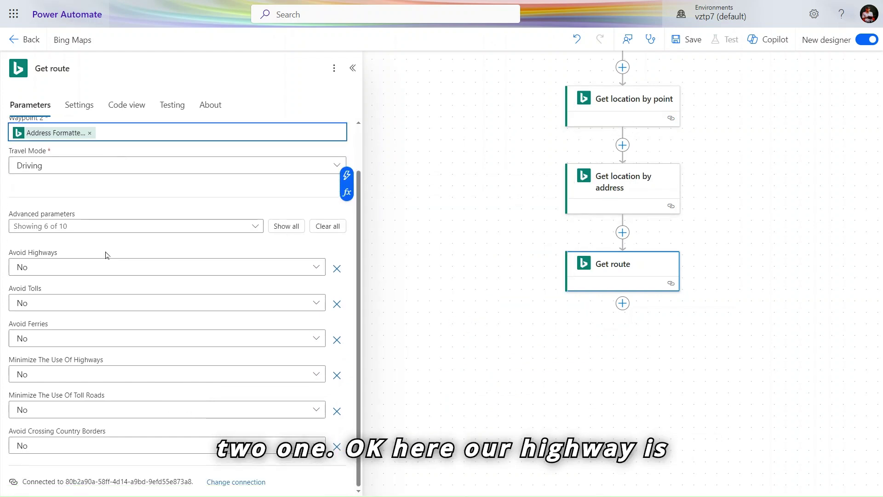
pyautogui.moveTo(208, 188)
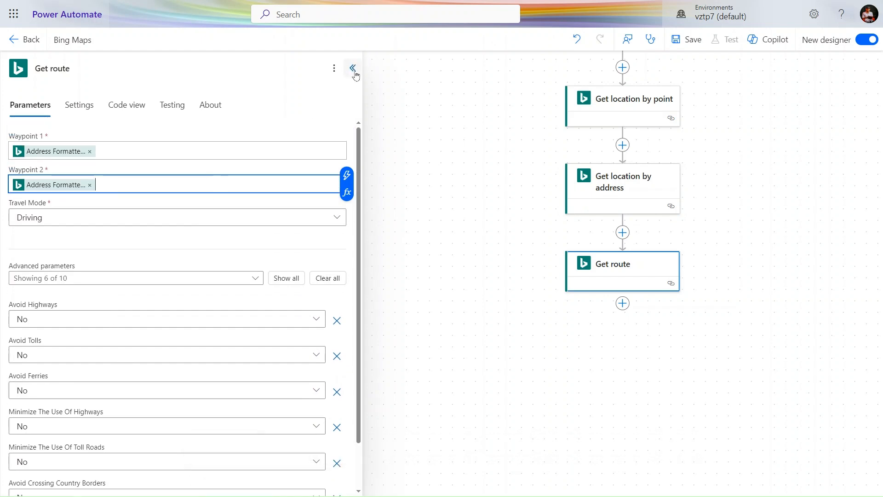
# Save the Bing Maps flow with Get route configured, then return to the Get route card.
pyautogui.click(353, 68)
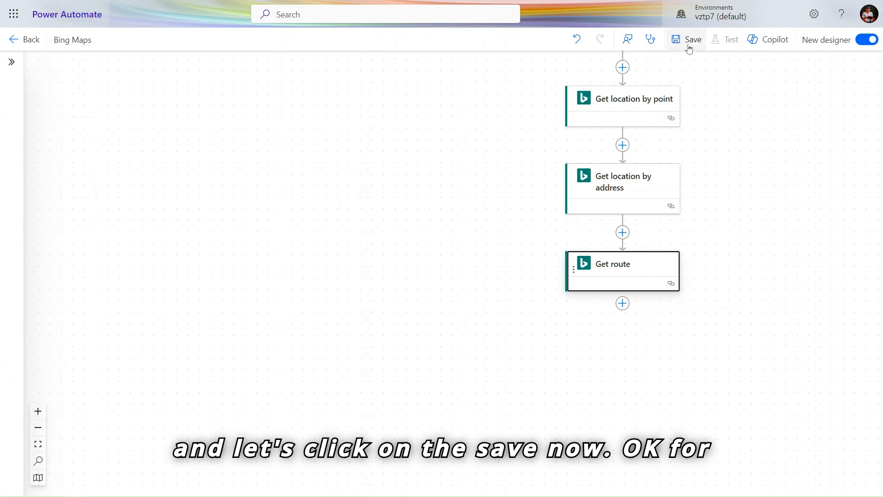
pyautogui.click(685, 39)
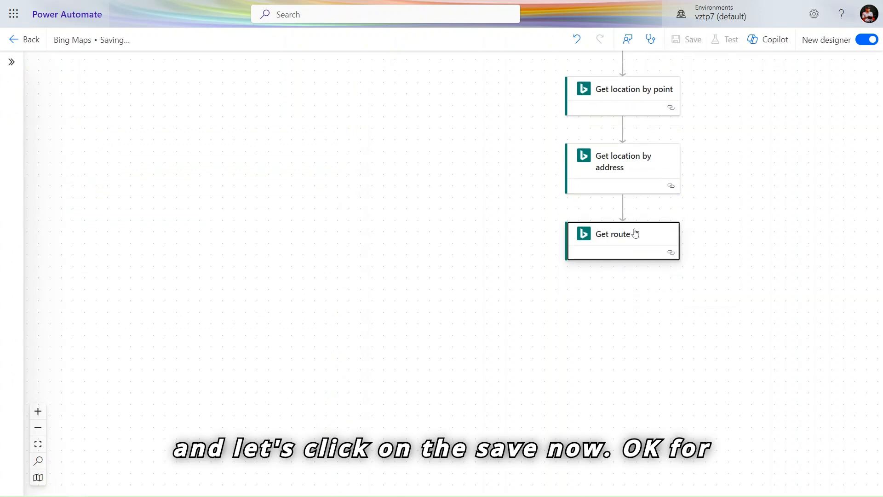
pyautogui.click(622, 234)
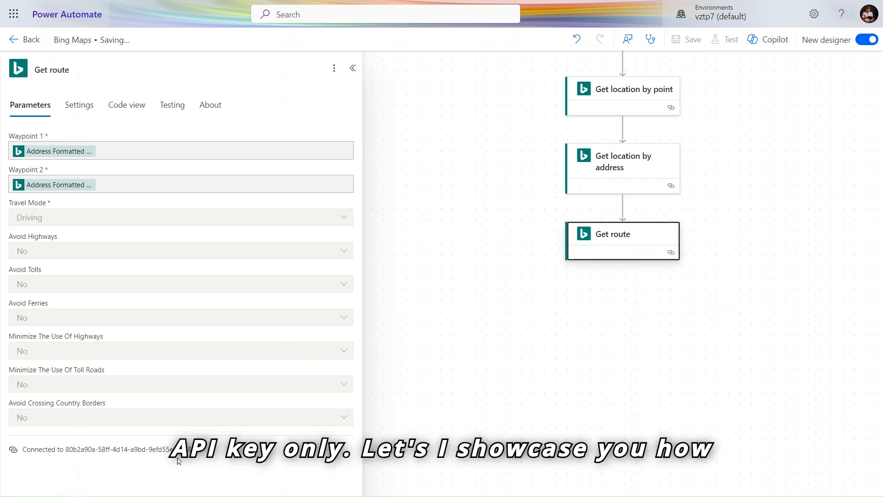
pyautogui.moveTo(125, 457)
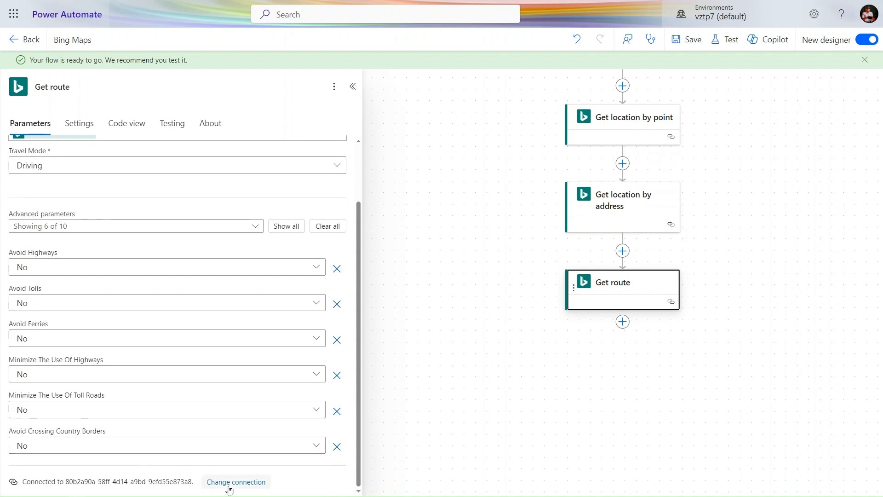
# Switch Get route to the MapConnection connection and review its parameters.
pyautogui.click(235, 482)
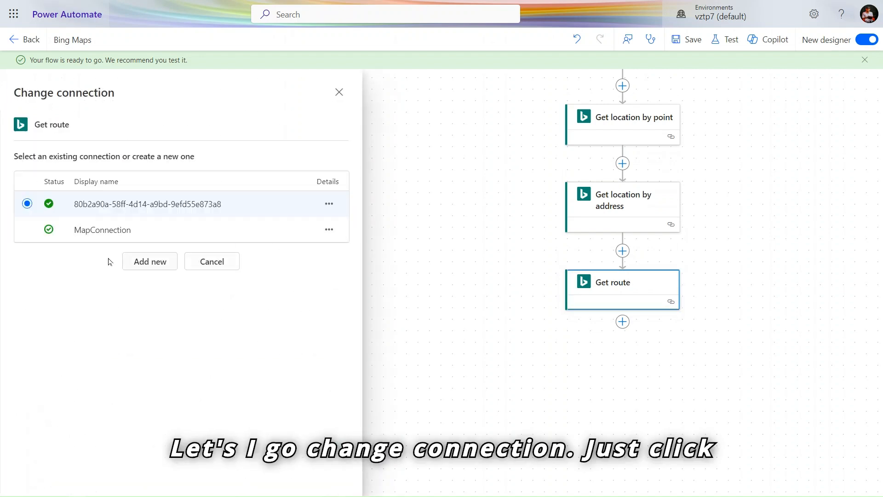
pyautogui.click(149, 261)
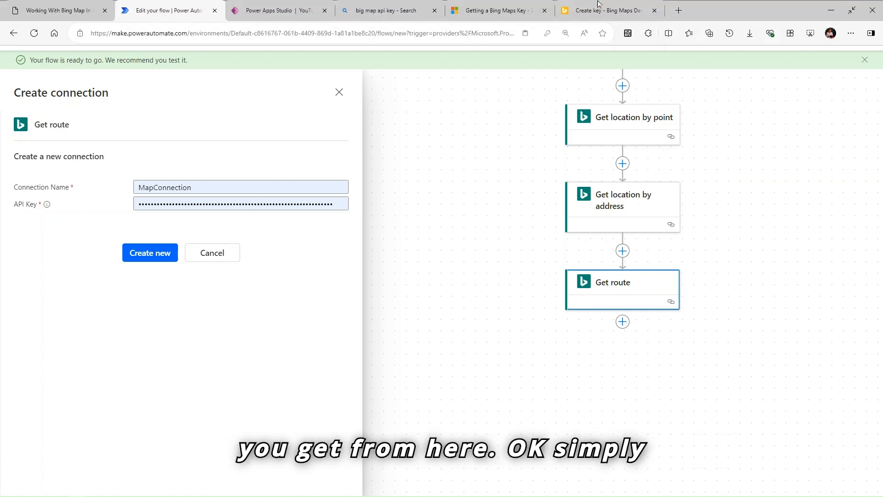
pyautogui.click(609, 10)
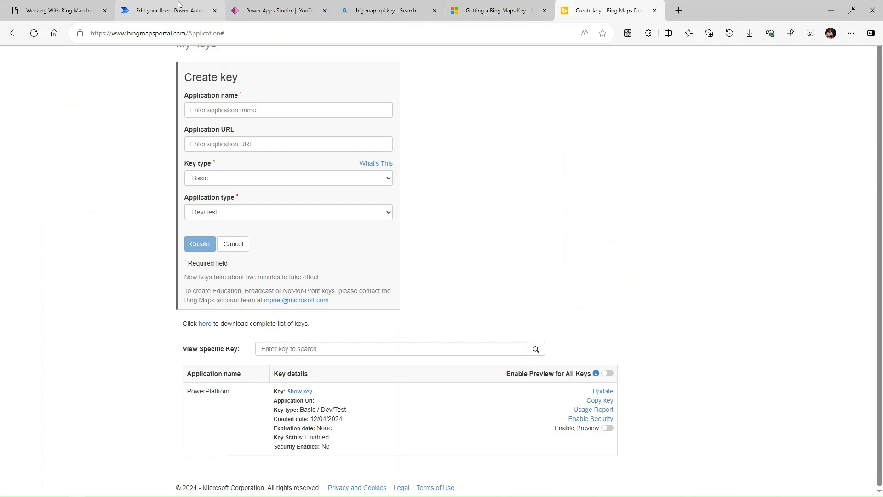
pyautogui.click(167, 10)
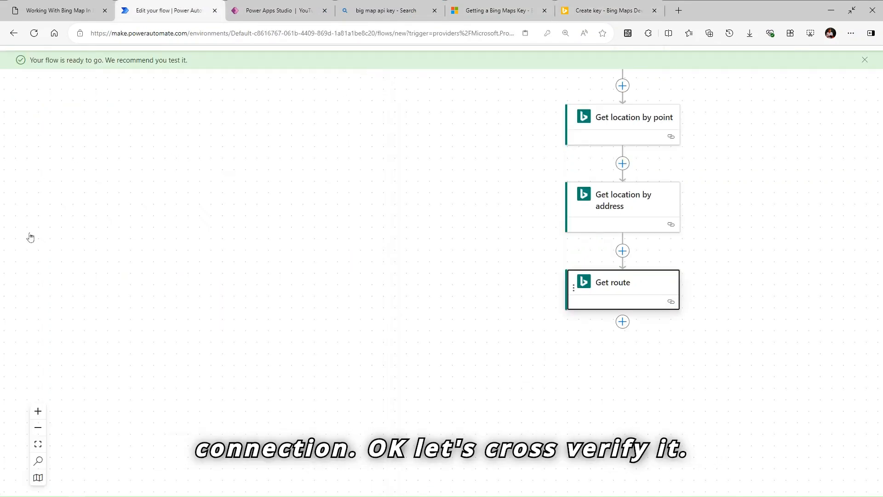
pyautogui.click(622, 283)
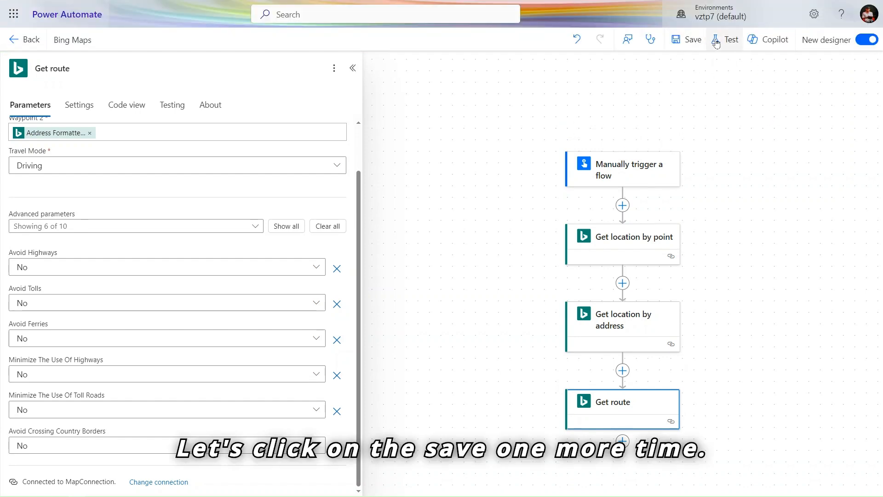
# Start a manual test and continue past the Bing Maps sign-in to the run inputs.
pyautogui.click(731, 40)
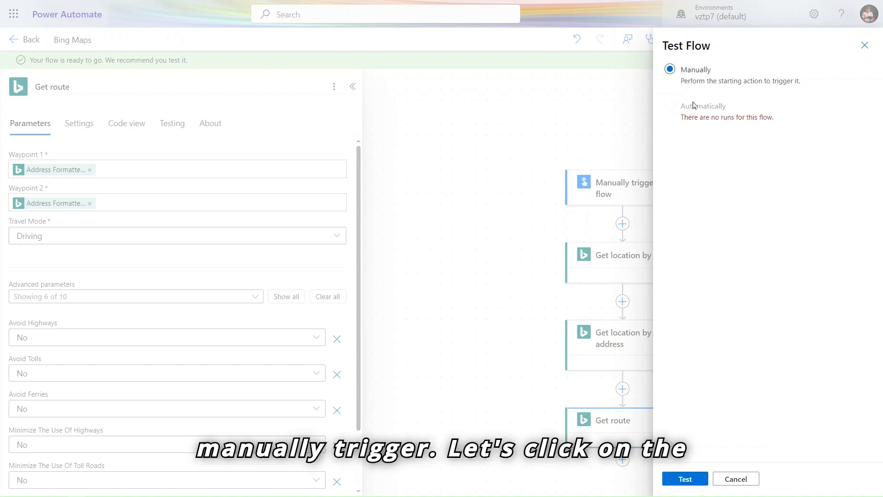
pyautogui.click(685, 478)
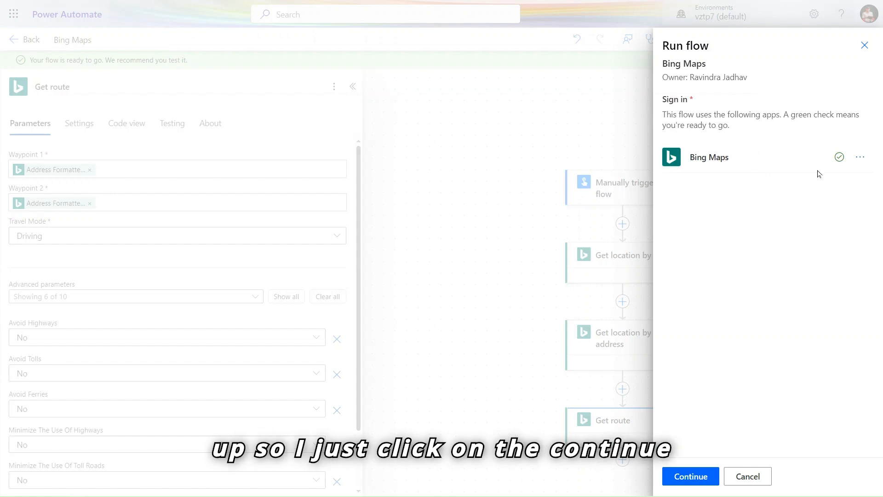
pyautogui.moveTo(702, 481)
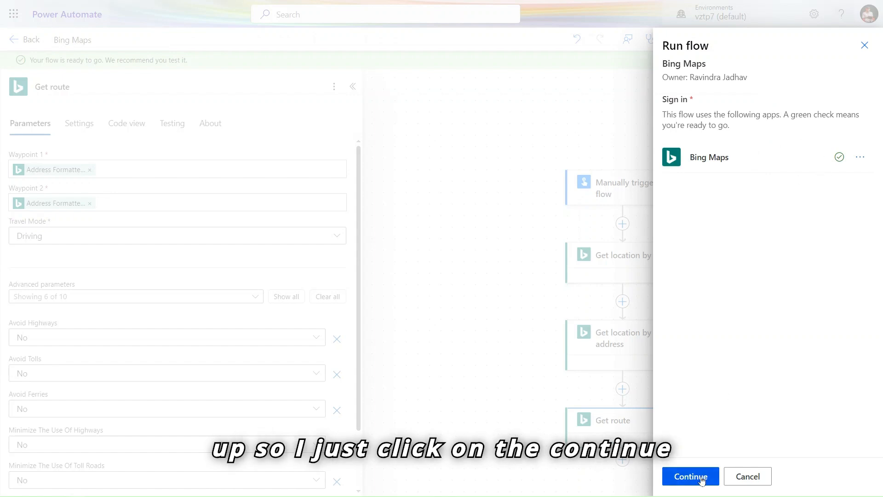
pyautogui.click(690, 476)
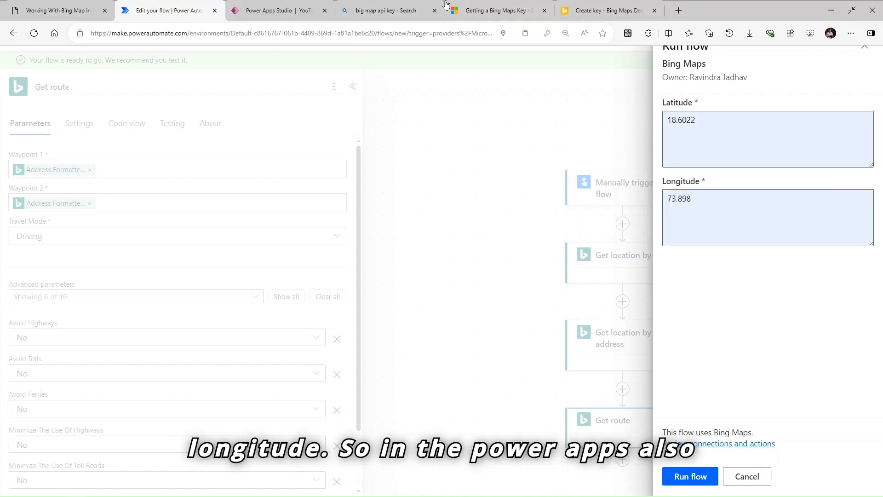
pyautogui.click(276, 11)
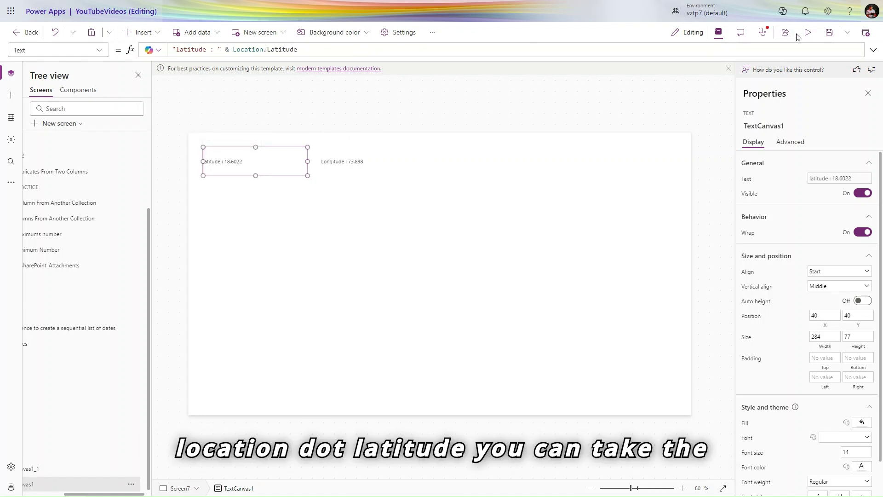
pyautogui.click(809, 32)
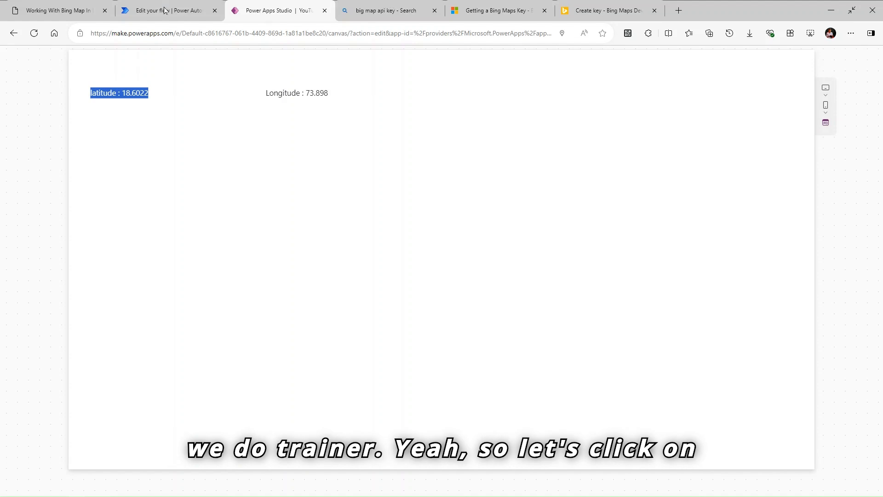
pyautogui.click(165, 11)
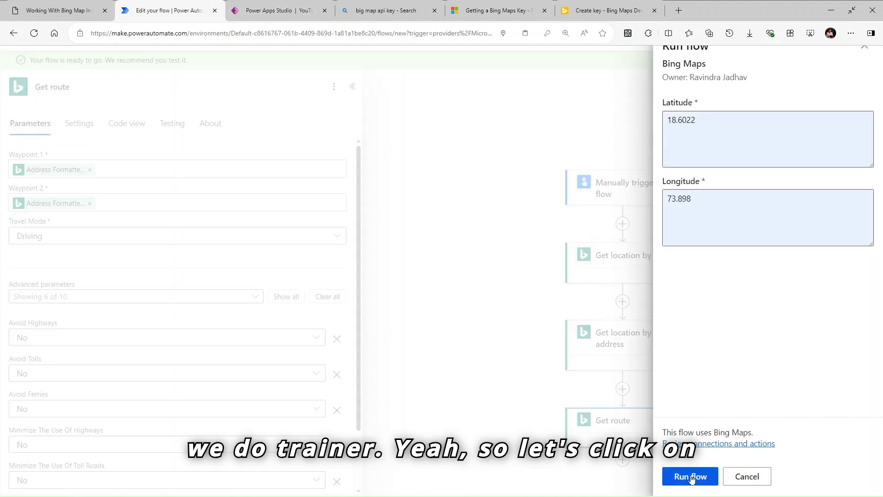
# Run the flow with the shown coordinates and open the successful run with all steps succeeded.
pyautogui.click(690, 477)
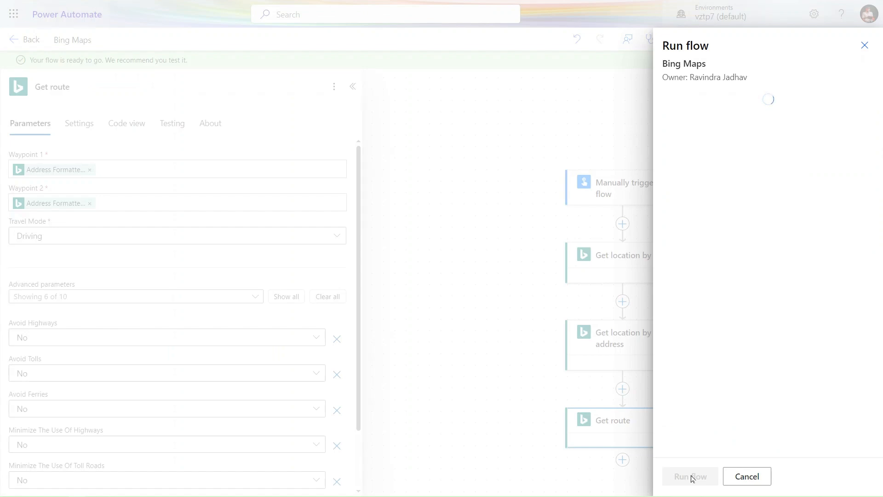
pyautogui.click(690, 477)
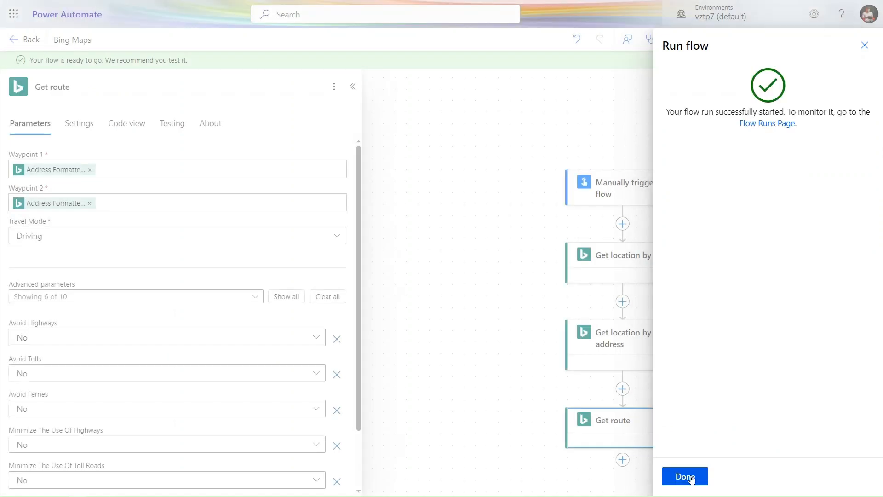
pyautogui.click(684, 477)
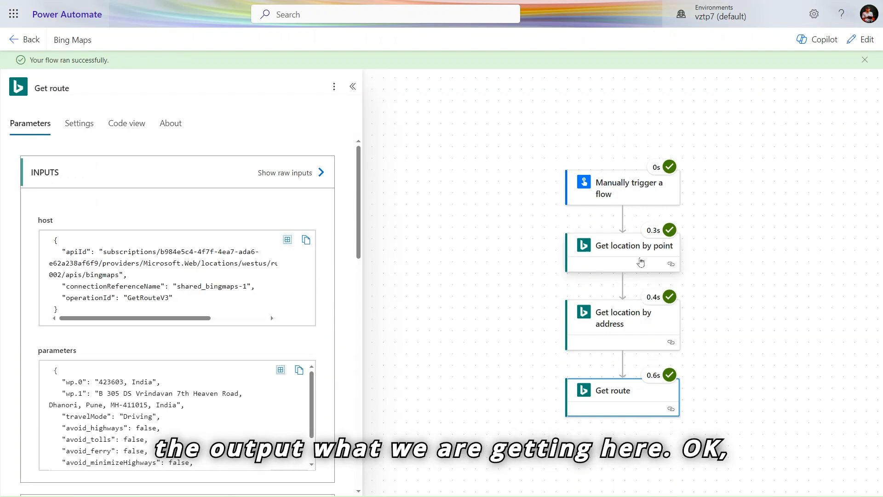
pyautogui.click(635, 246)
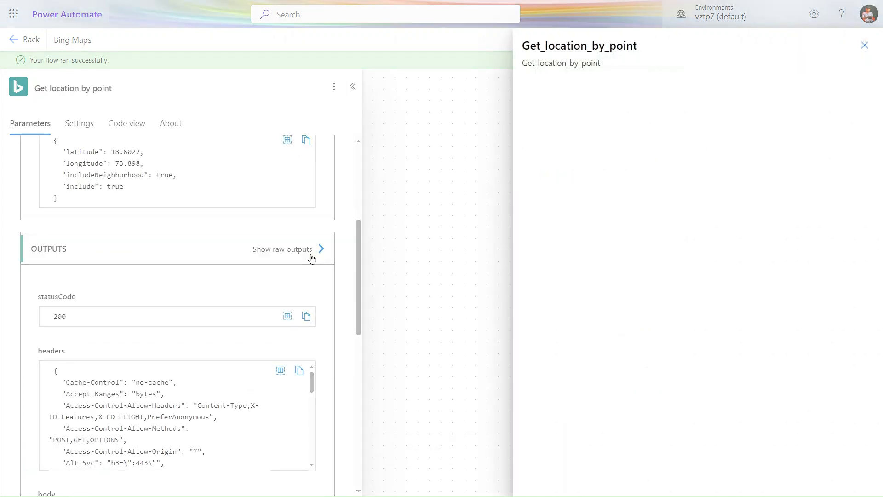
pyautogui.click(320, 248)
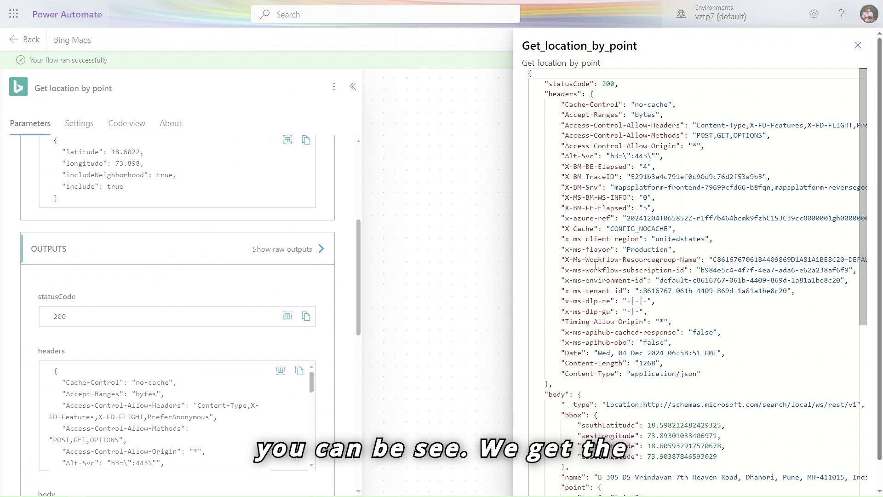
pyautogui.scroll(-3)
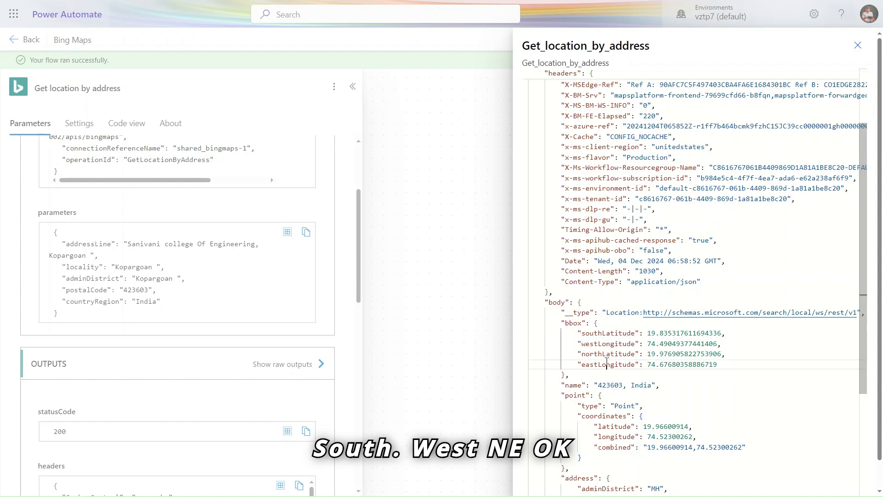
pyautogui.scroll(-3)
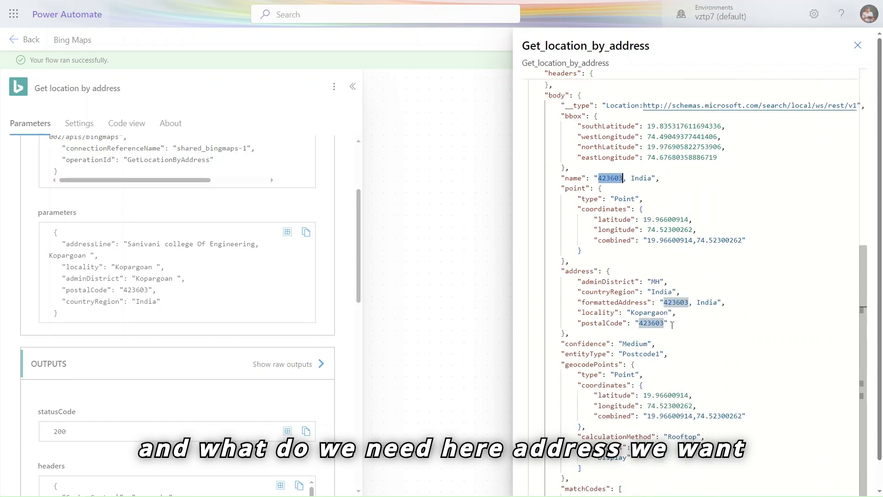
pyautogui.scroll(-3)
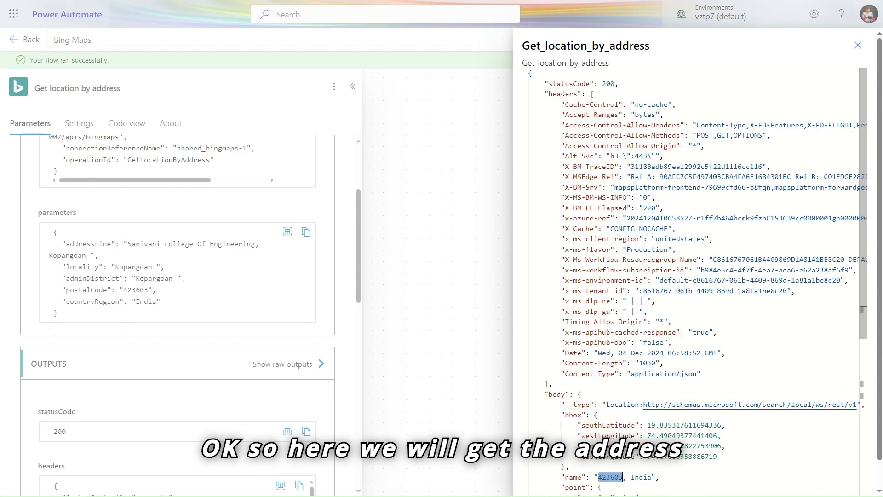
pyautogui.scroll(-3)
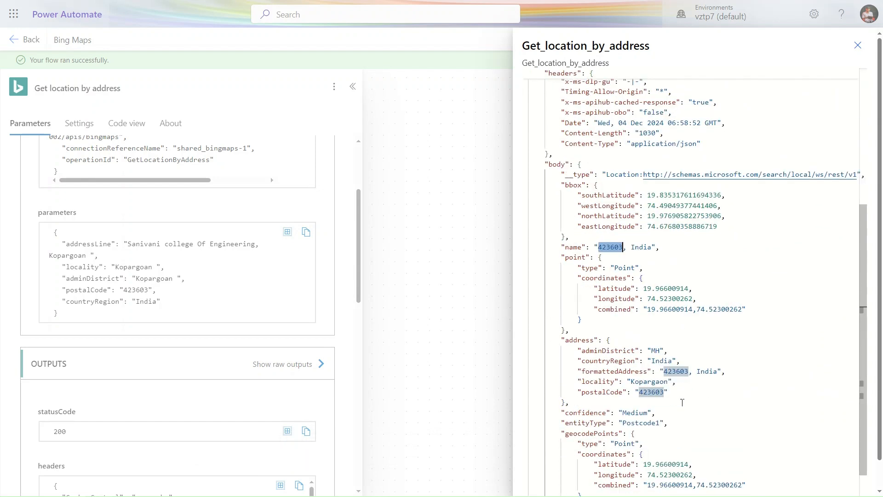
pyautogui.scroll(-3)
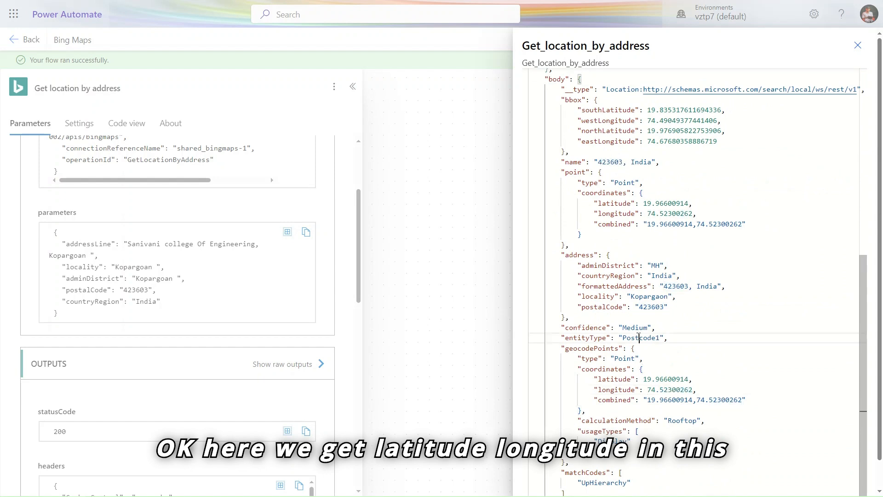
pyautogui.click(858, 46)
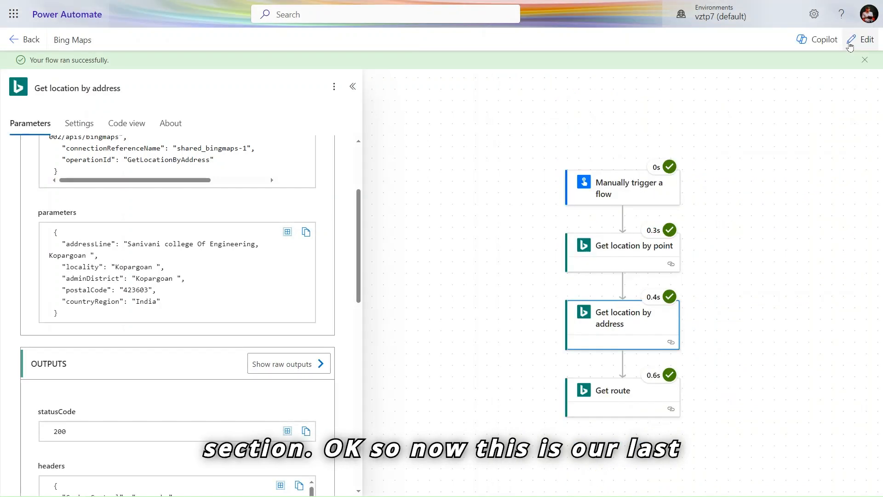
# Scroll through Get route's raw JSON of route legs and turn instructions toward Pune, then close it.
pyautogui.click(622, 396)
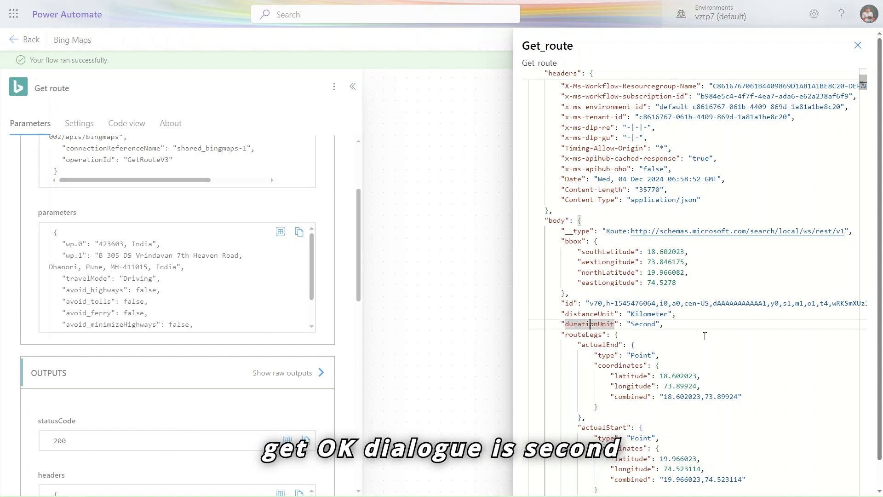
pyautogui.scroll(-3)
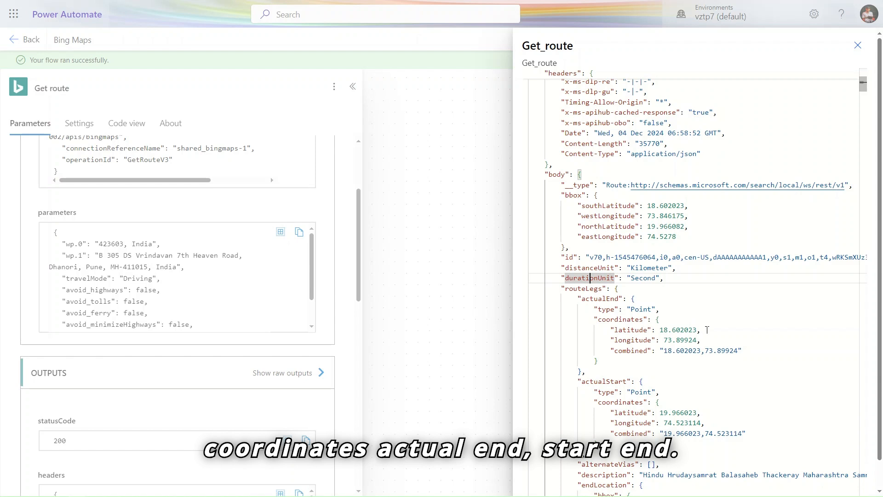
pyautogui.scroll(-3)
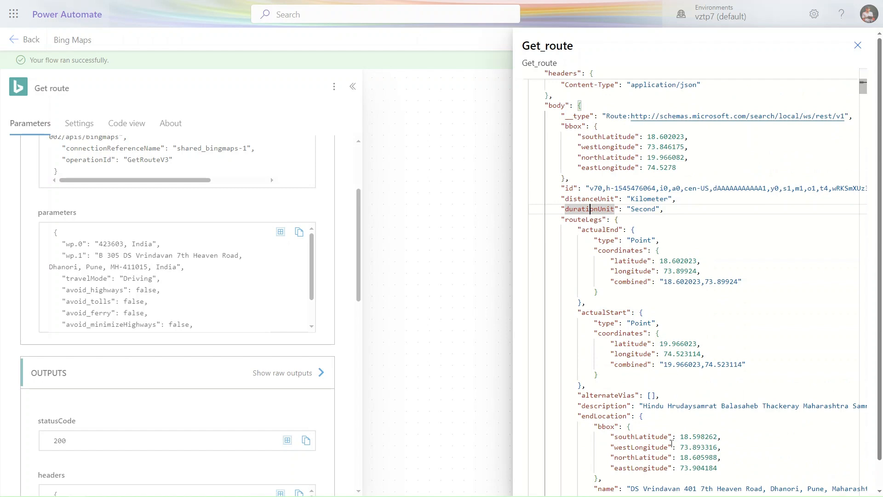
pyautogui.scroll(-3)
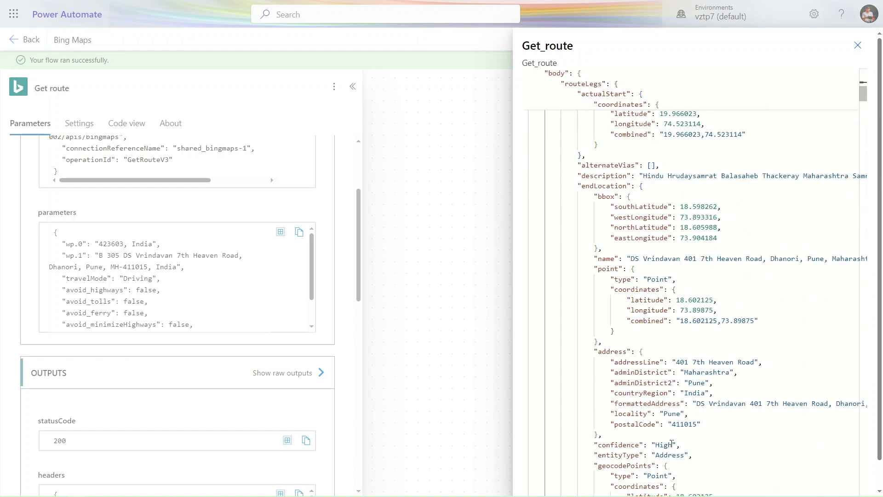
pyautogui.scroll(-3)
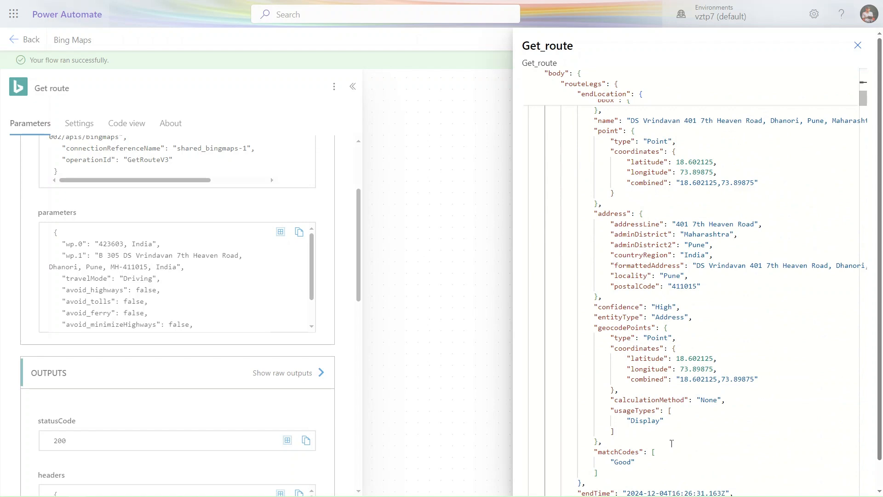
pyautogui.scroll(-3)
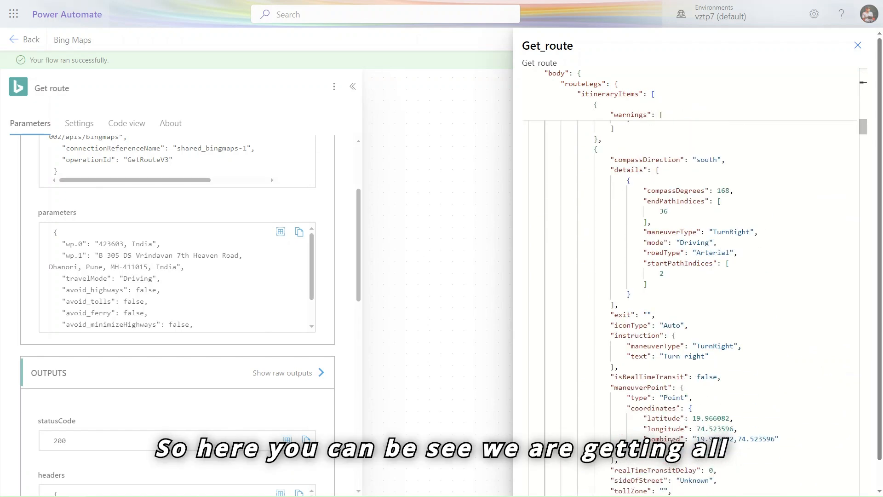
pyautogui.scroll(-3)
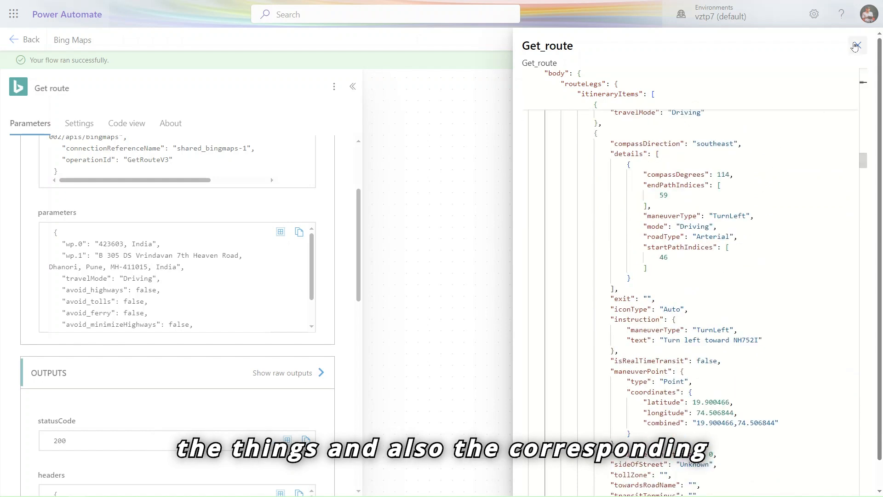
pyautogui.click(860, 46)
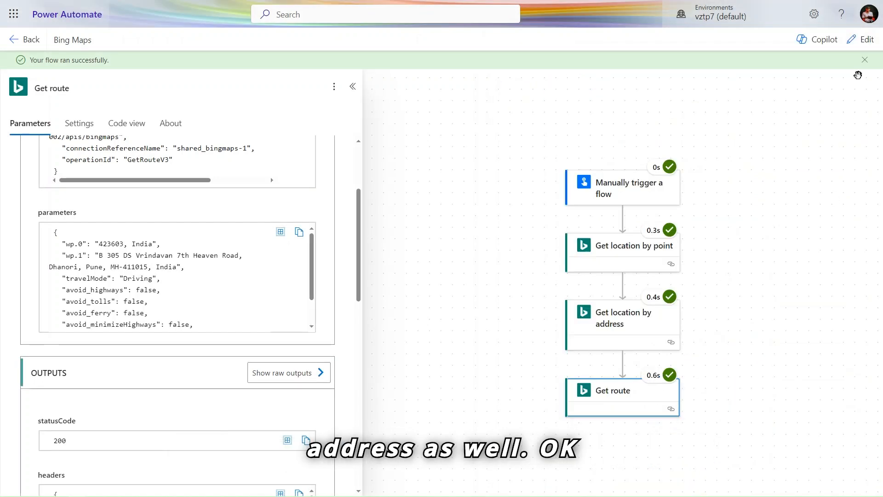